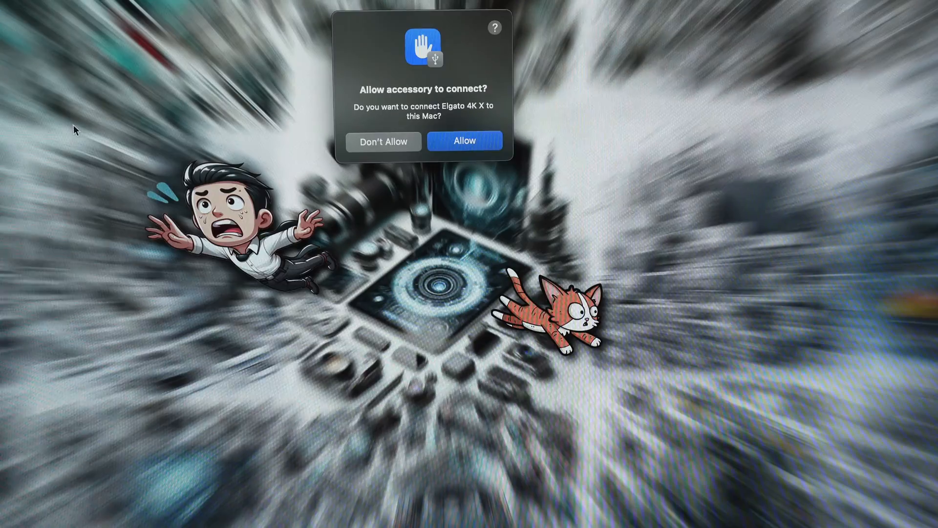
Step: Allow the Elgato 4K X accessory, set its recording resolution, and add its microphone audio
{"action": "left_click", "coordinate": [465, 141]}
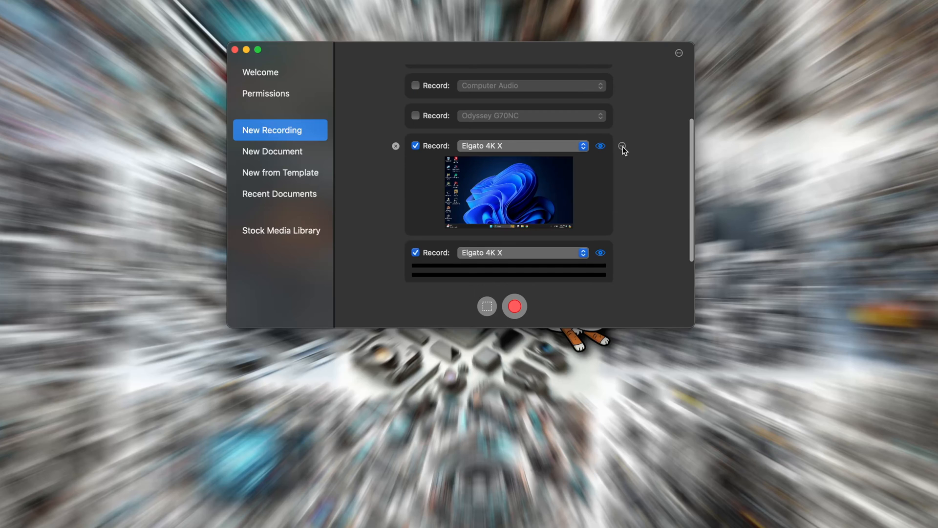
{"action": "left_click", "coordinate": [622, 145]}
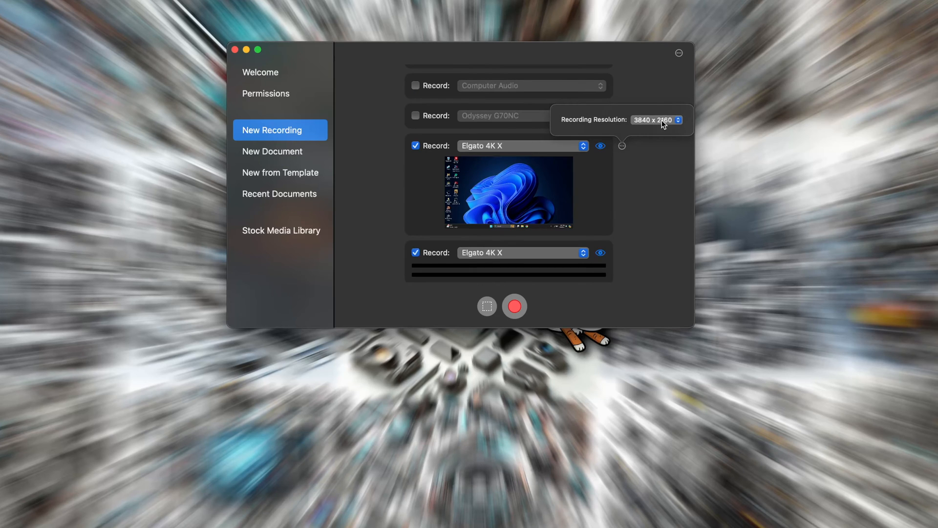
{"action": "left_click", "coordinate": [655, 120]}
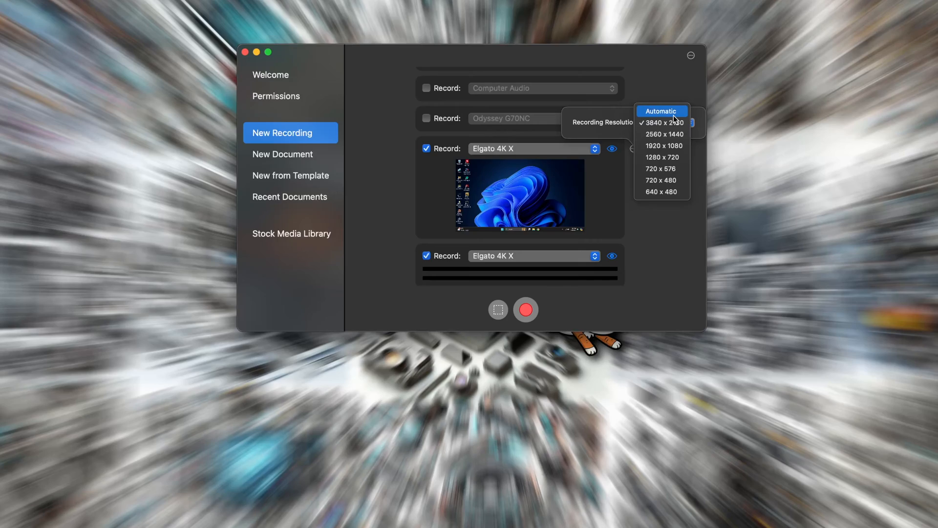
{"action": "left_click", "coordinate": [661, 111]}
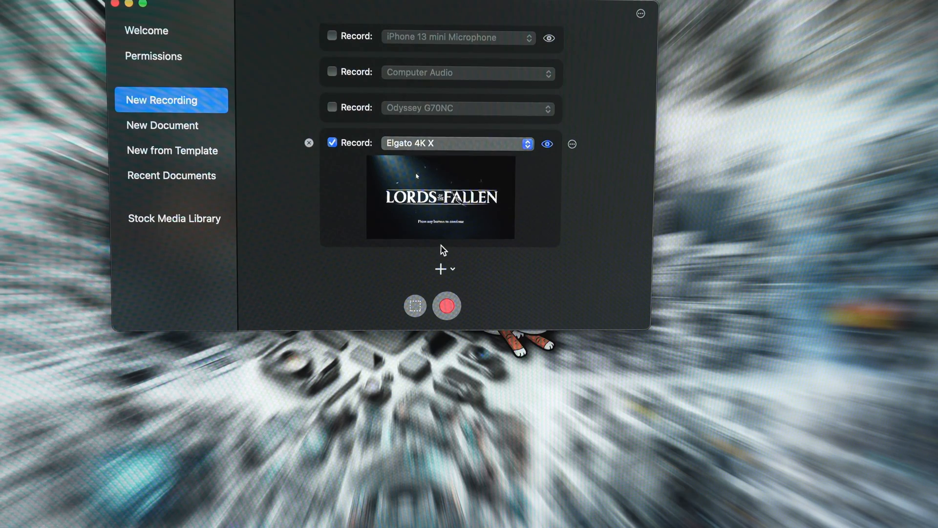
{"action": "left_click", "coordinate": [453, 268]}
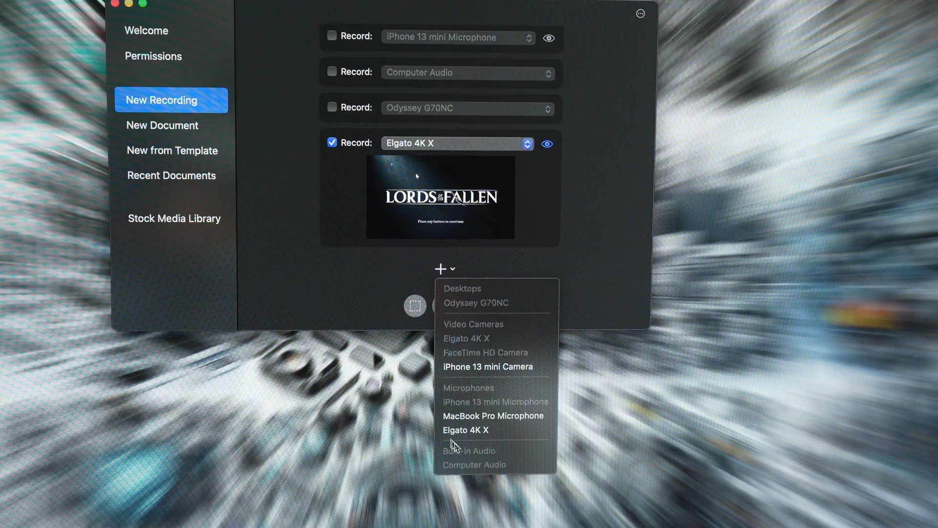
{"action": "mouse_move", "coordinate": [466, 430]}
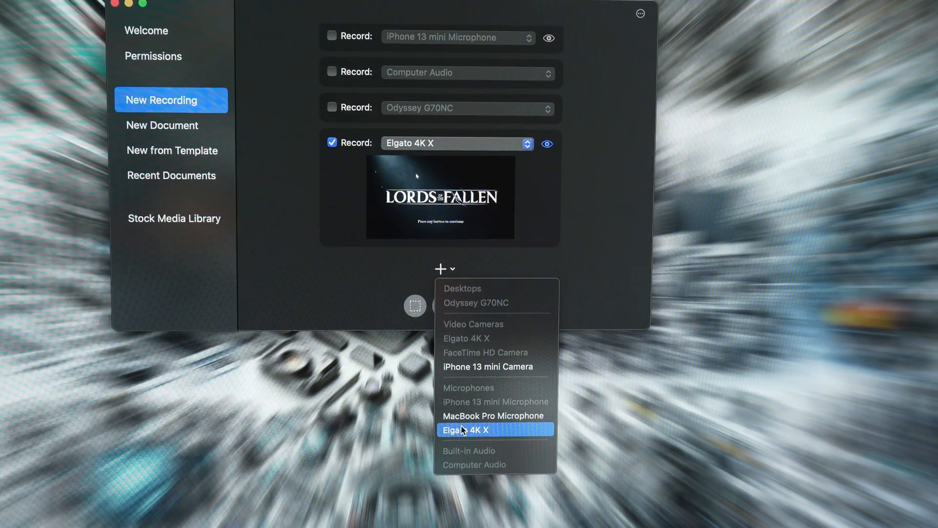
{"action": "left_click", "coordinate": [466, 428]}
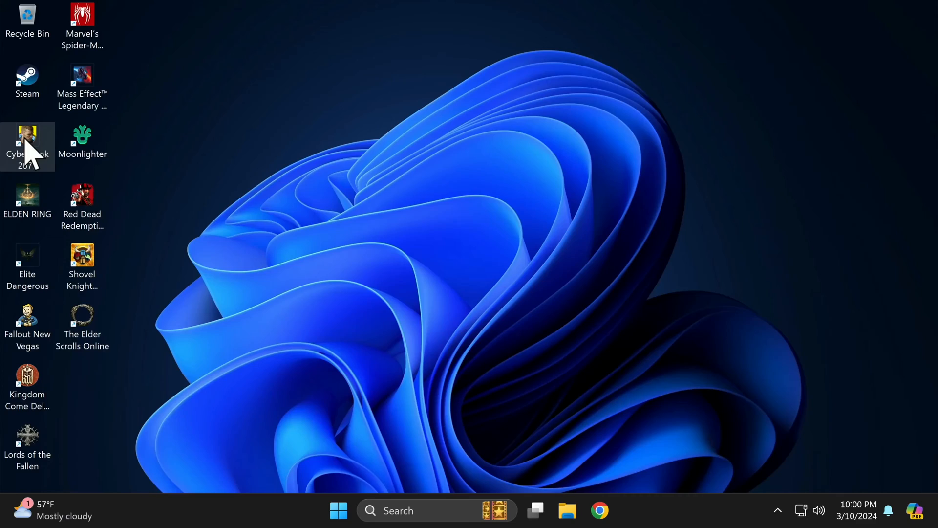
Step: Start Cyberpunk 2077 from its desktop icon and launcher Play button
{"action": "double_click", "coordinate": [27, 137]}
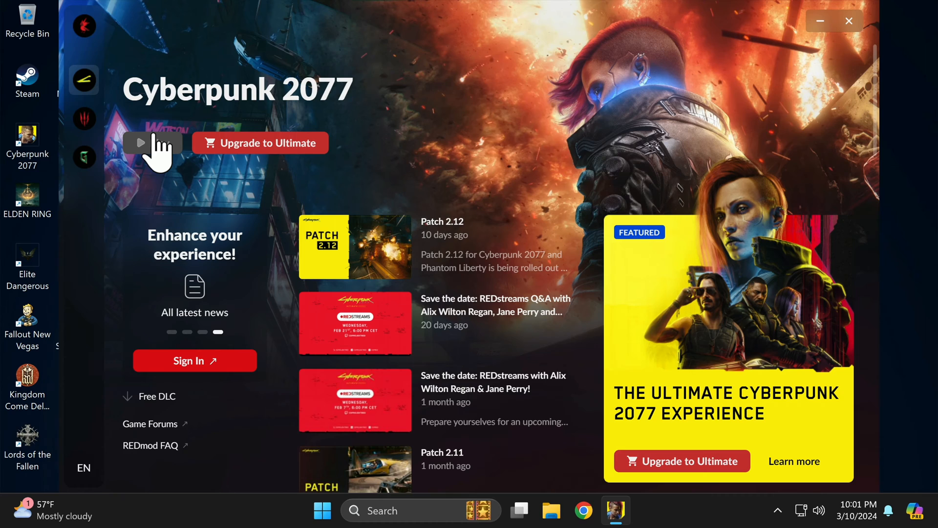
{"action": "left_click", "coordinate": [140, 142]}
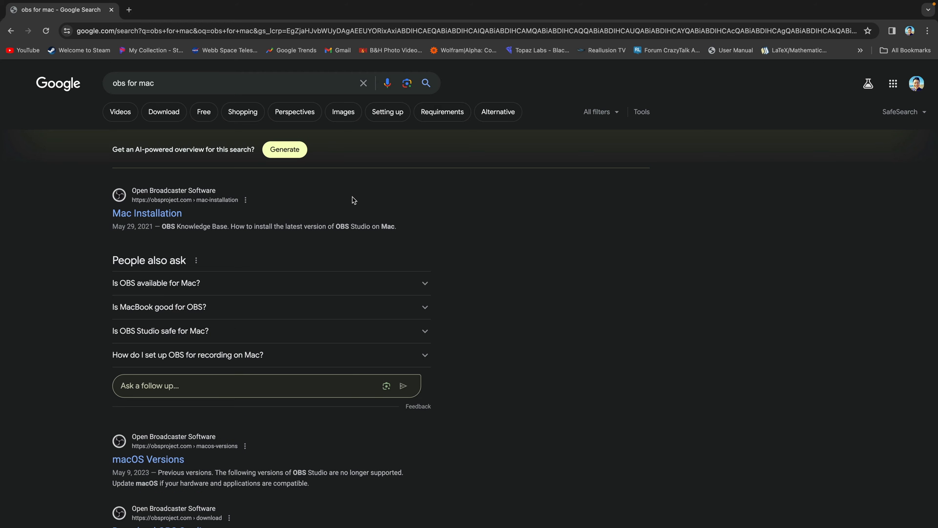
{"action": "mouse_move", "coordinate": [146, 213]}
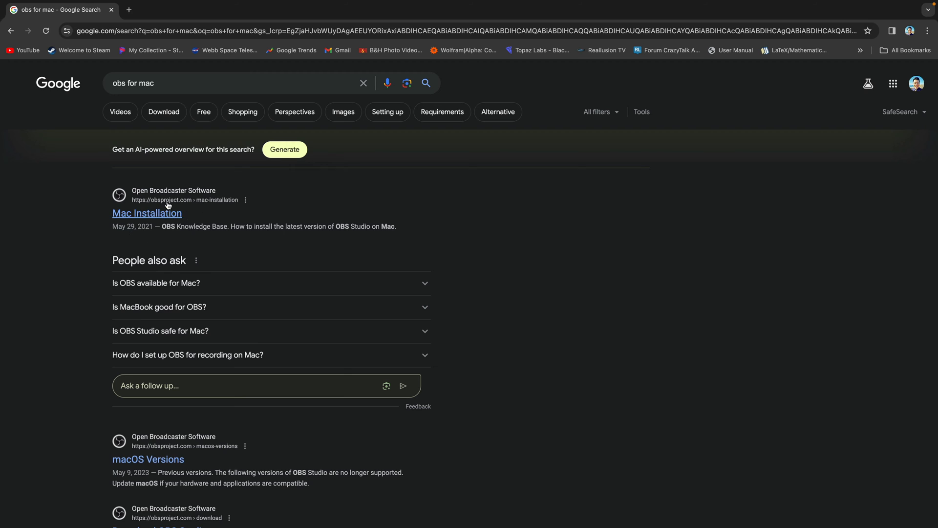
Step: Download the OBS Studio 30.0.2 Apple Silicon installer and open its disk image
{"action": "left_click", "coordinate": [146, 213]}
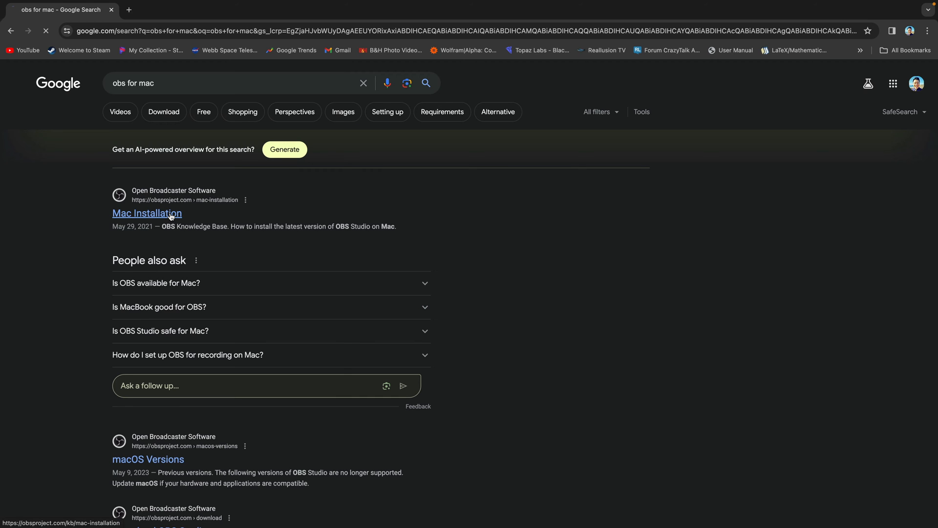
{"action": "left_click", "coordinate": [146, 213]}
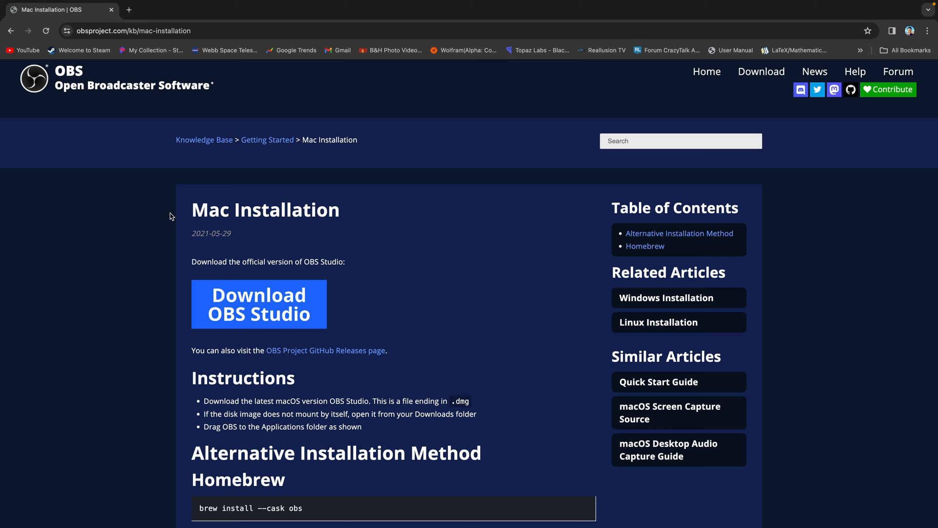
{"action": "mouse_move", "coordinate": [274, 321]}
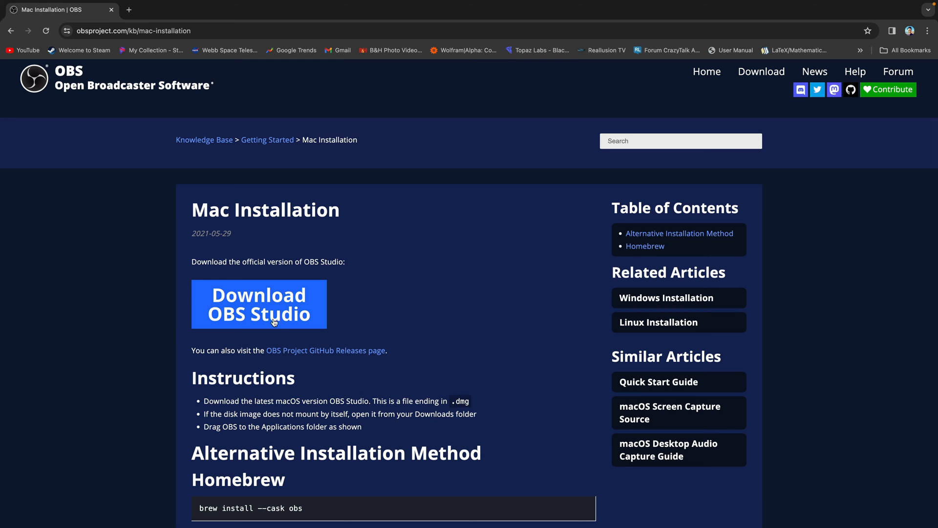
{"action": "left_click", "coordinate": [258, 303]}
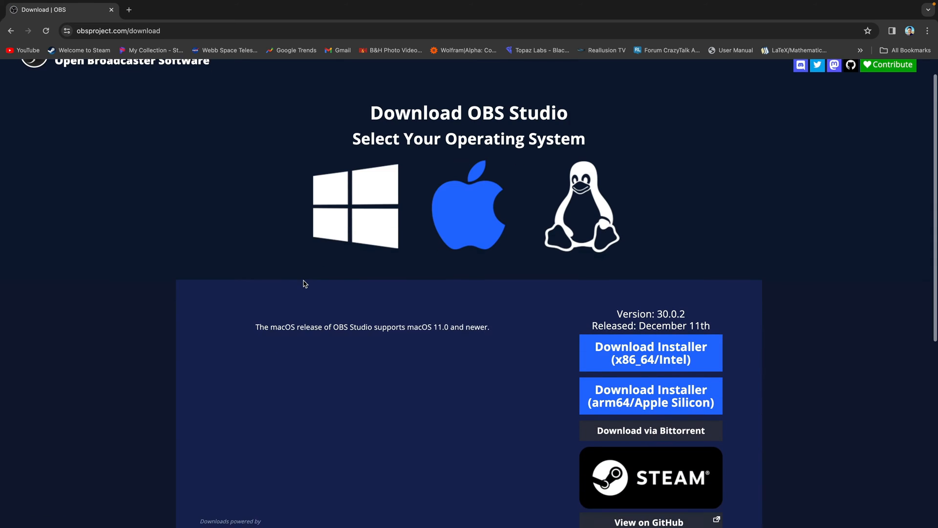
{"action": "scroll", "scroll_direction": "down", "scroll_amount": 3}
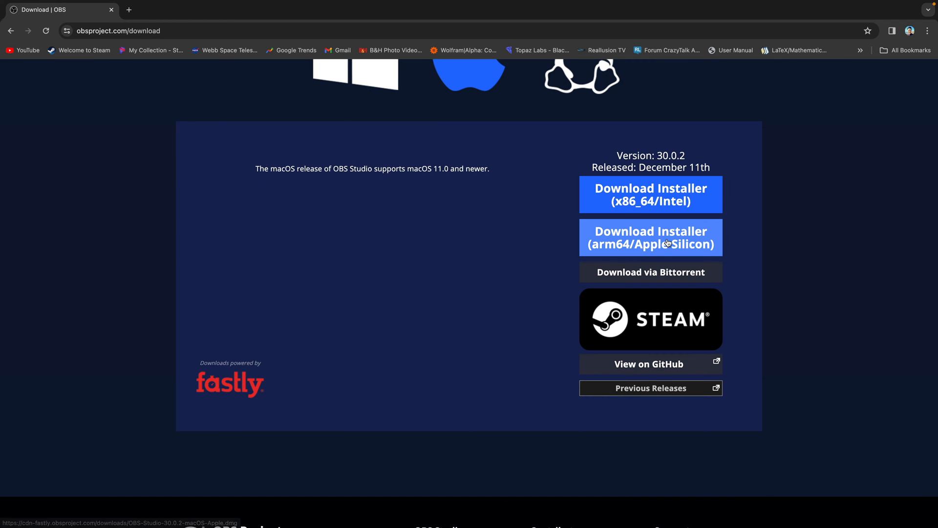
{"action": "left_click", "coordinate": [650, 237]}
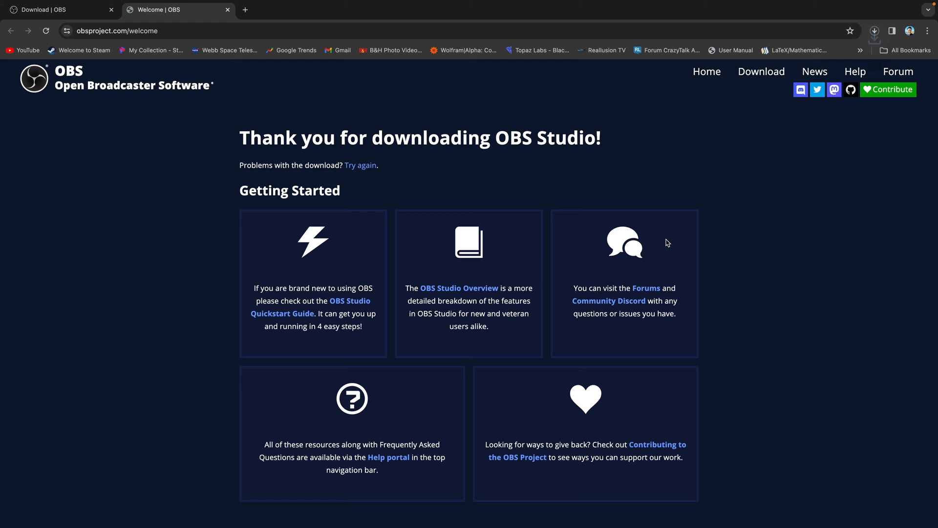
{"action": "left_click", "coordinate": [874, 30]}
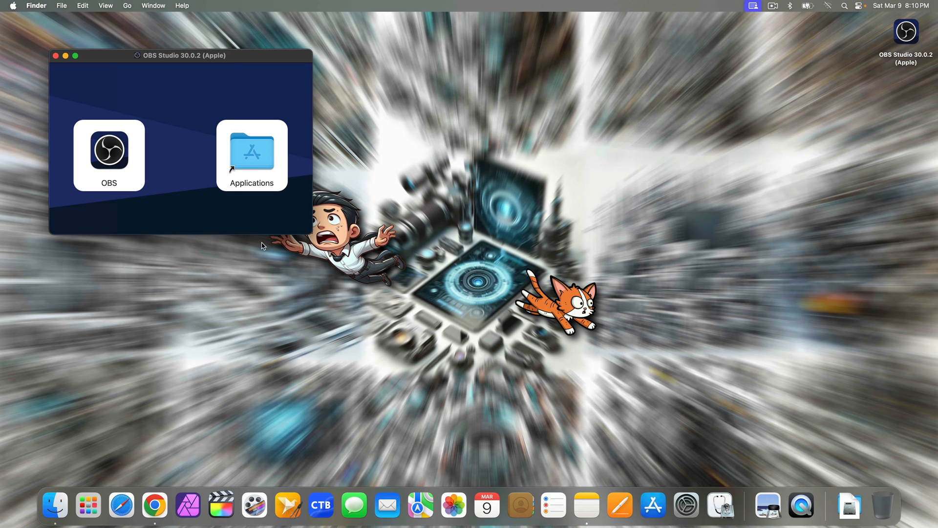
Step: Copy OBS into Applications, keep it in the Dock, and act on the OBS .dmg
{"action": "left_click_drag", "start_coordinate": [109, 149], "coordinate": [251, 154]}
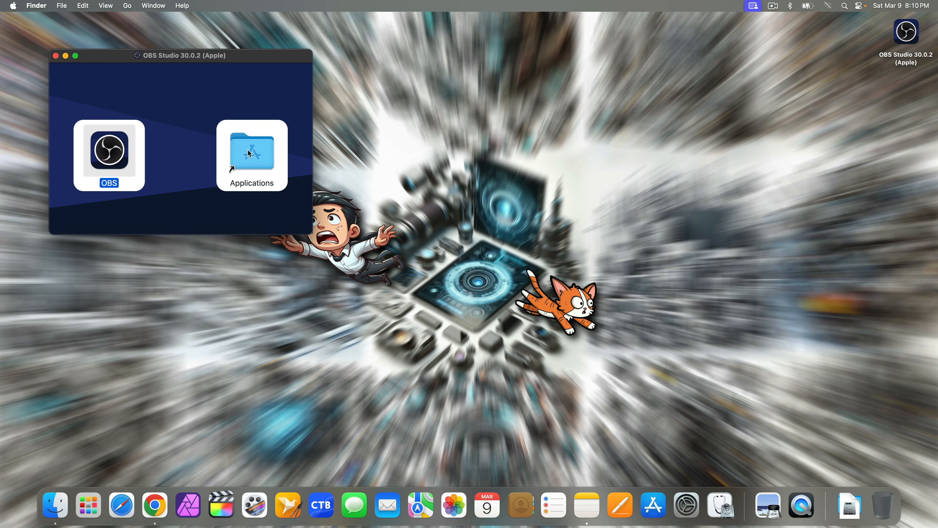
{"action": "left_click", "coordinate": [87, 505]}
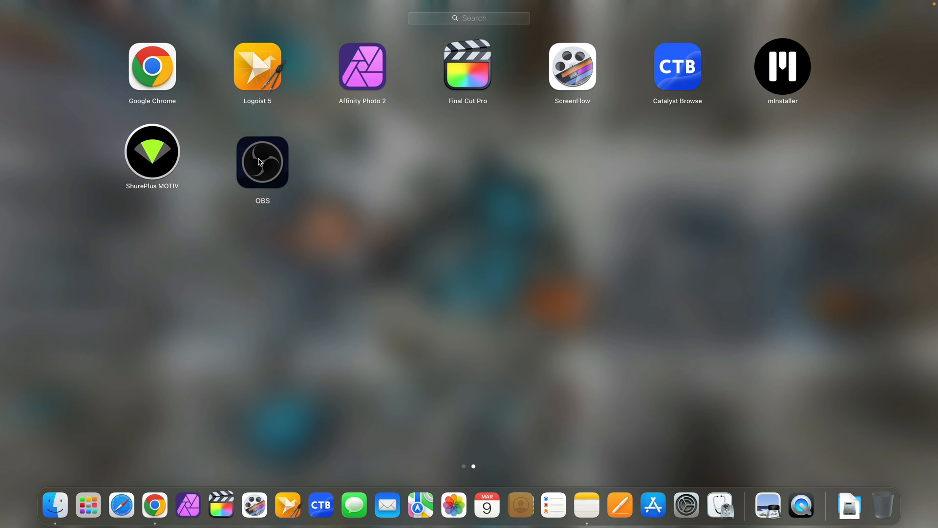
{"action": "left_click_drag", "start_coordinate": [261, 162], "coordinate": [294, 467]}
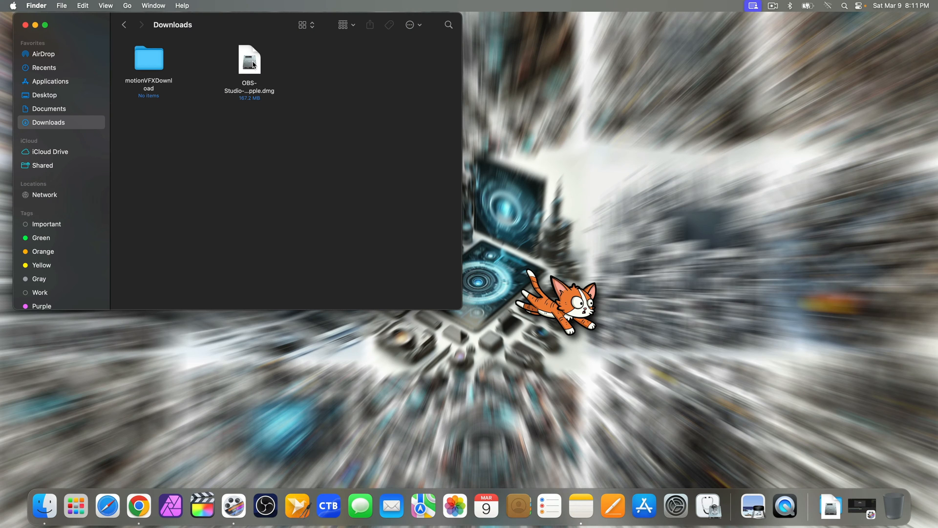
{"action": "right_click", "coordinate": [249, 60]}
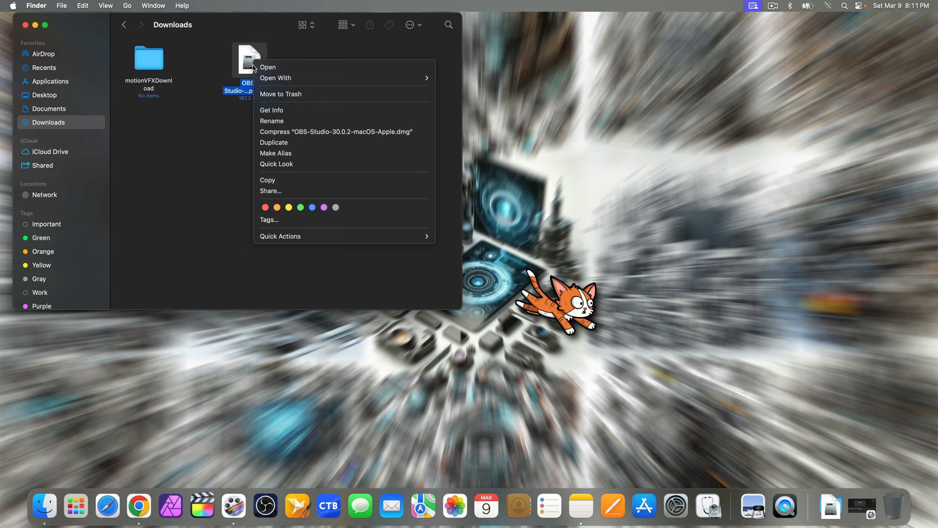
{"action": "left_click", "coordinate": [279, 94]}
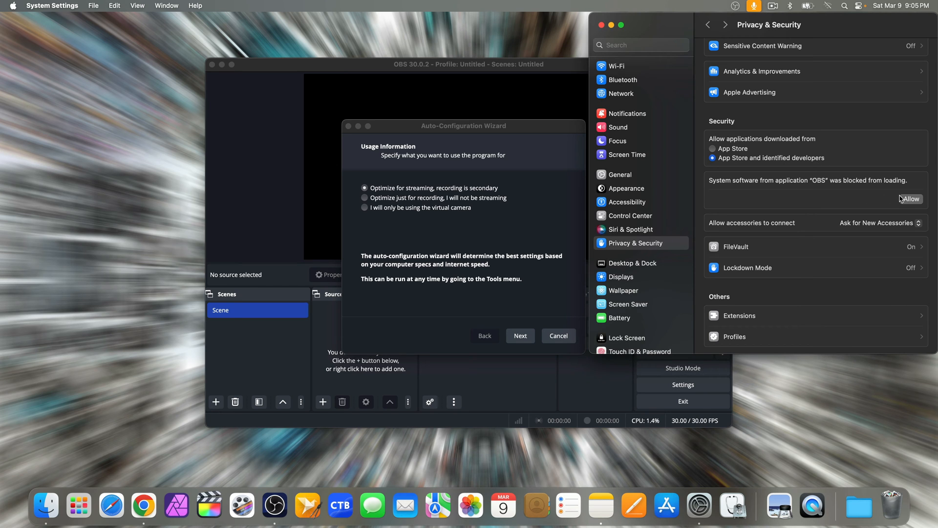
Step: Allow the blocked OBS system software, unlocking with the administrator password
{"action": "left_click", "coordinate": [910, 199]}
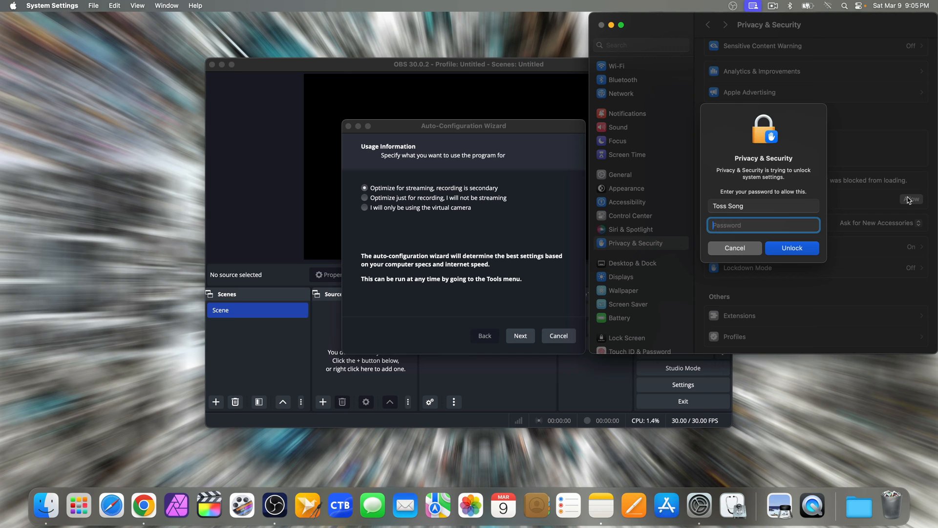
{"action": "type", "text": "password"}
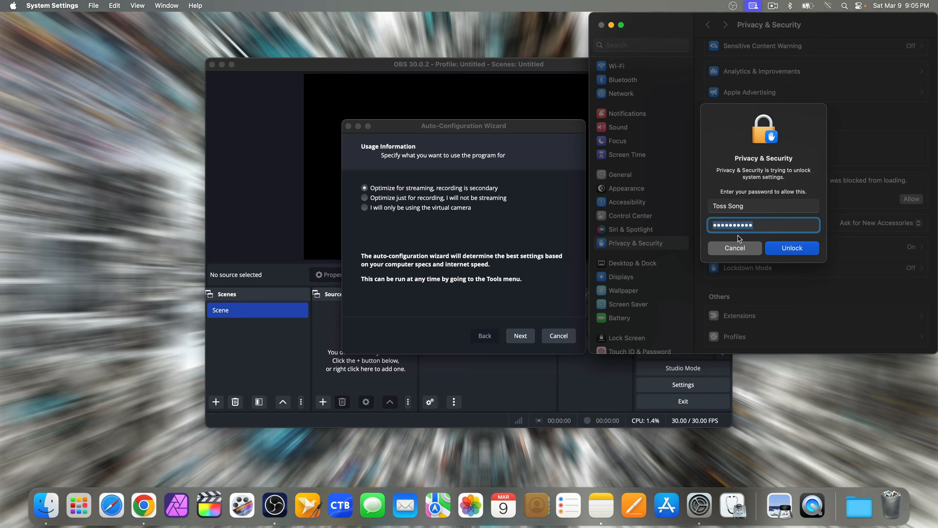
{"action": "left_click", "coordinate": [790, 248]}
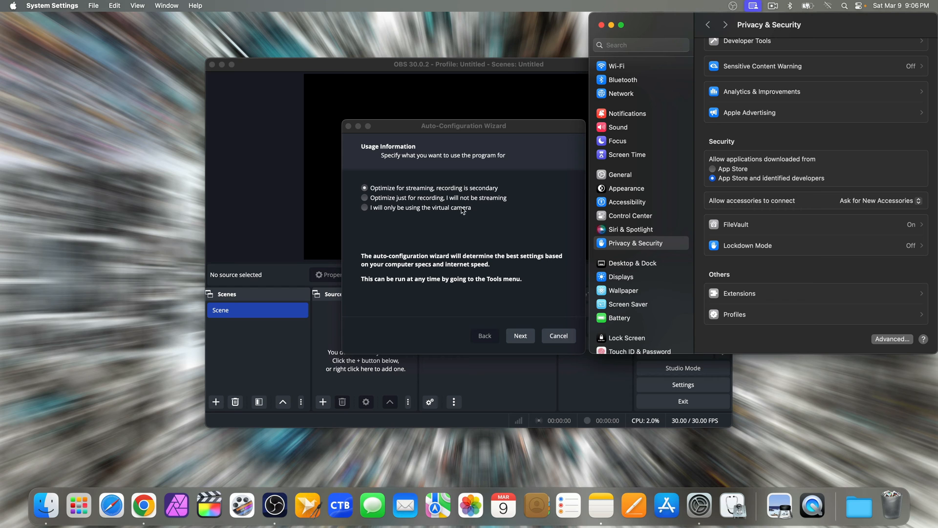
Step: Set the wizard to optimize for recording with a 3840x2160 canvas, preferring 60 FPS
{"action": "left_click", "coordinate": [365, 197]}
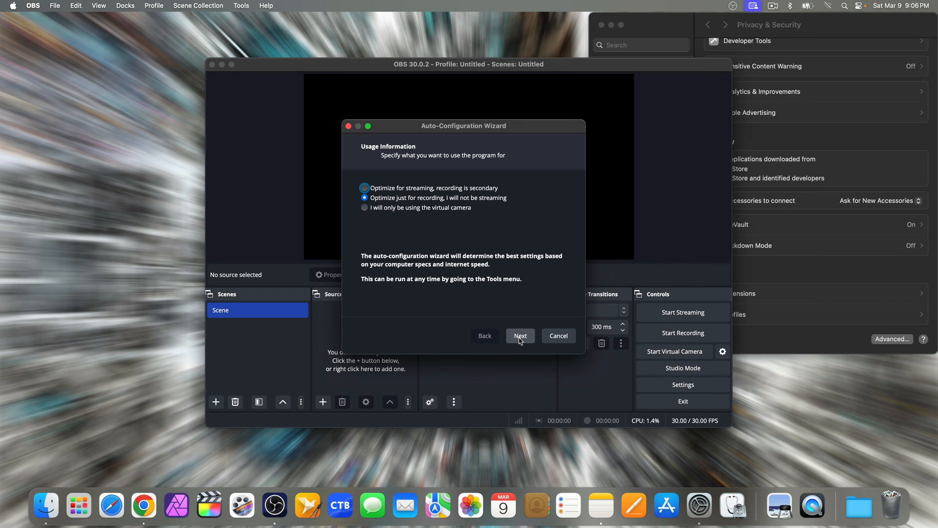
{"action": "left_click", "coordinate": [519, 336]}
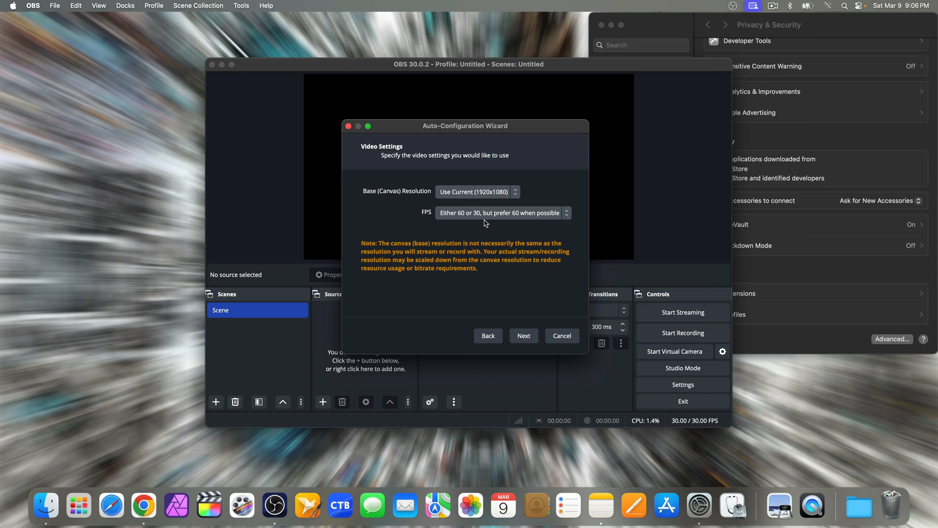
{"action": "left_click", "coordinate": [476, 191]}
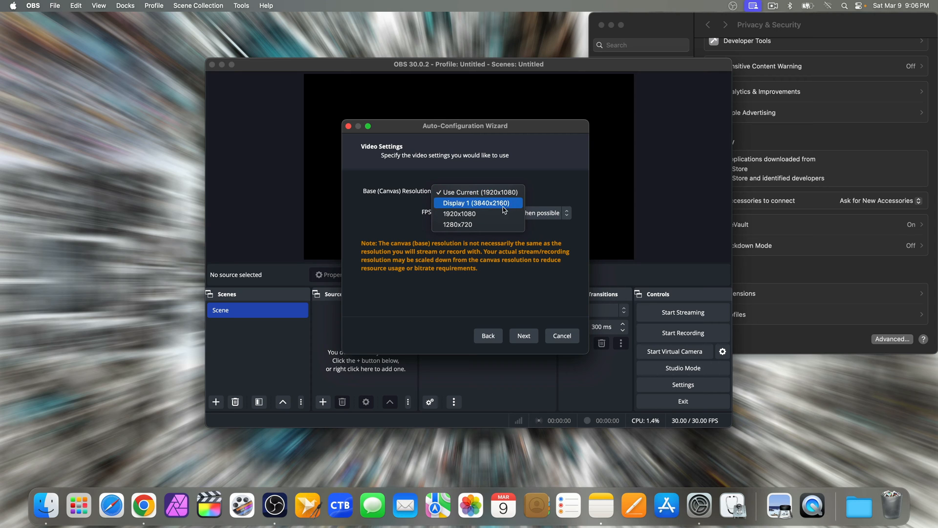
{"action": "mouse_move", "coordinate": [462, 206]}
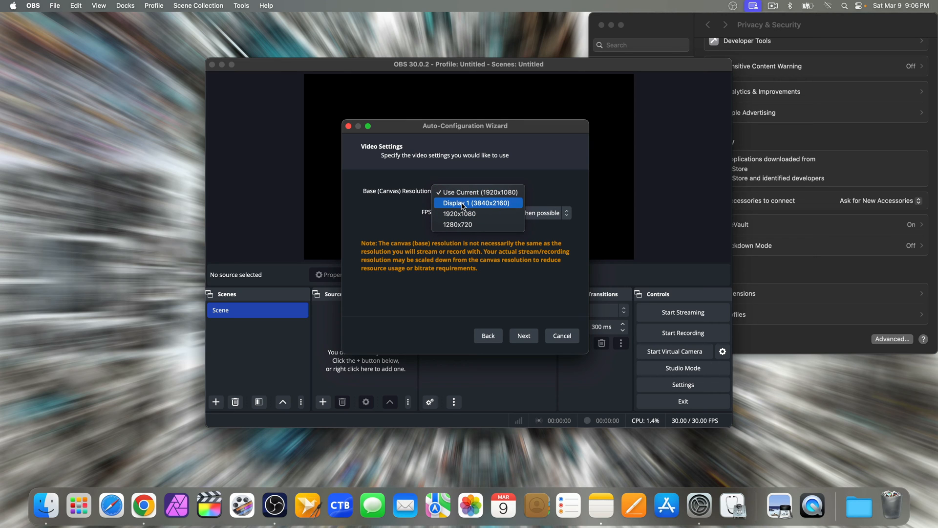
{"action": "left_click", "coordinate": [477, 203]}
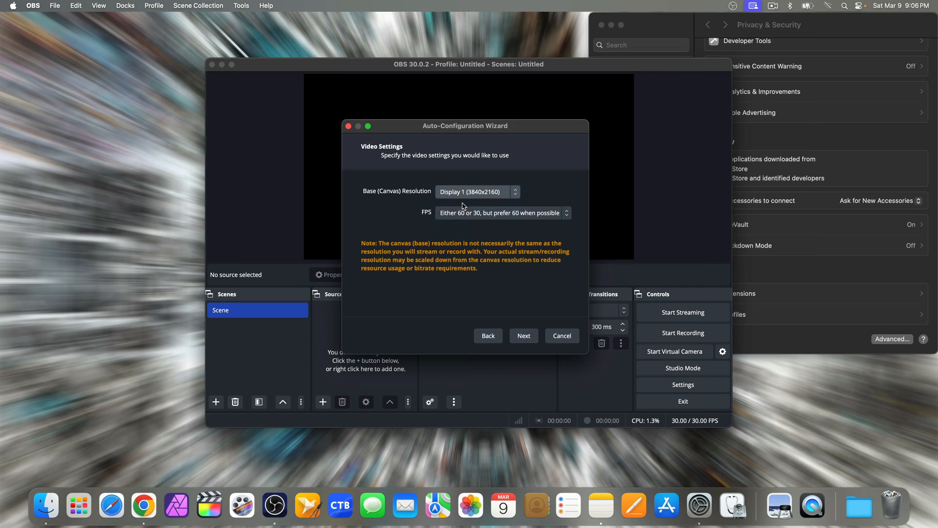
{"action": "left_click", "coordinate": [501, 212]}
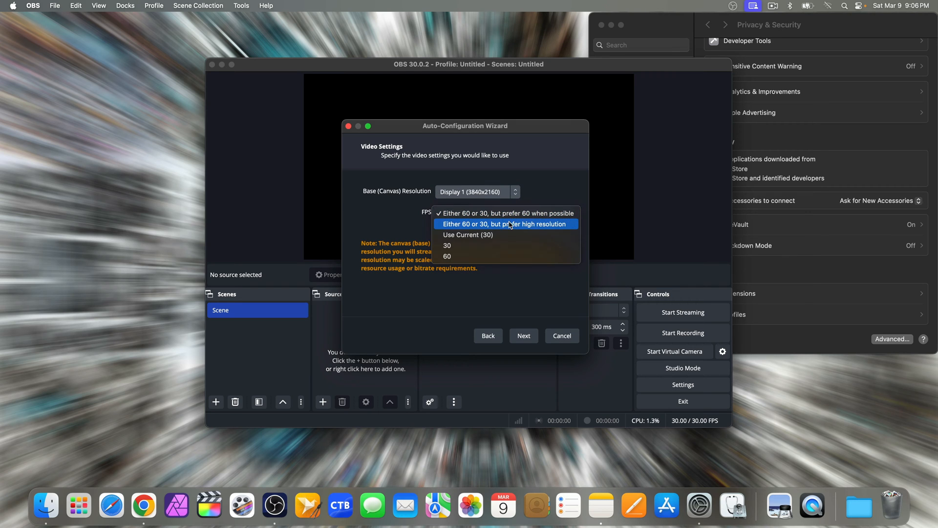
{"action": "left_click", "coordinate": [508, 213]}
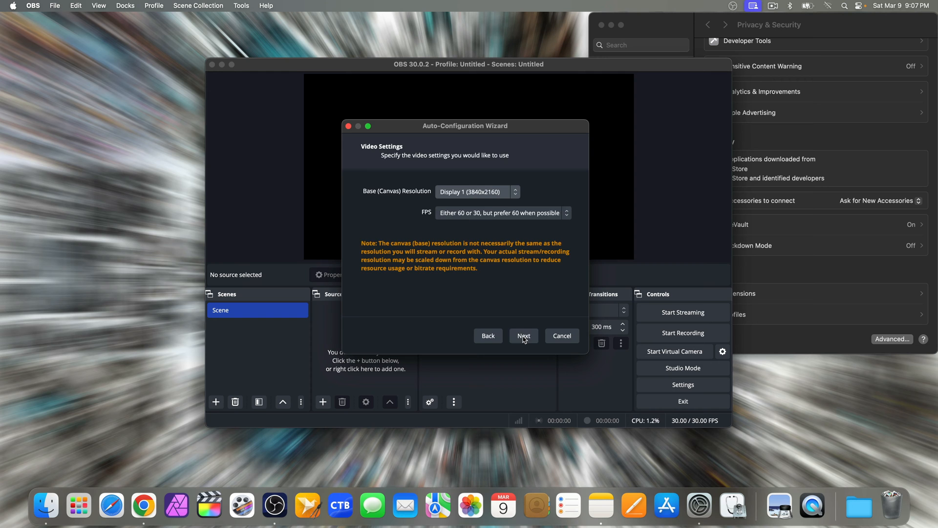
Step: Run the wizard's test, apply the recommended recording settings, and bring up Settings
{"action": "left_click", "coordinate": [523, 336]}
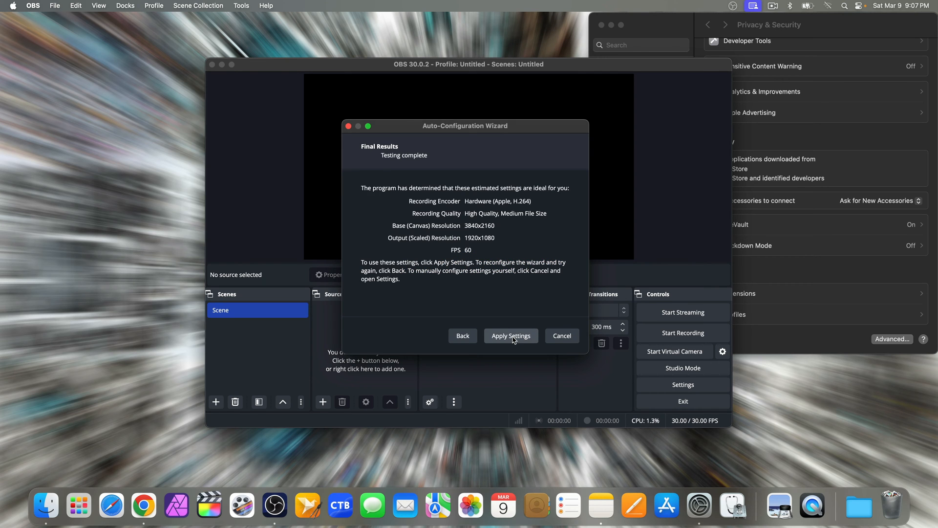
{"action": "left_click", "coordinate": [510, 336]}
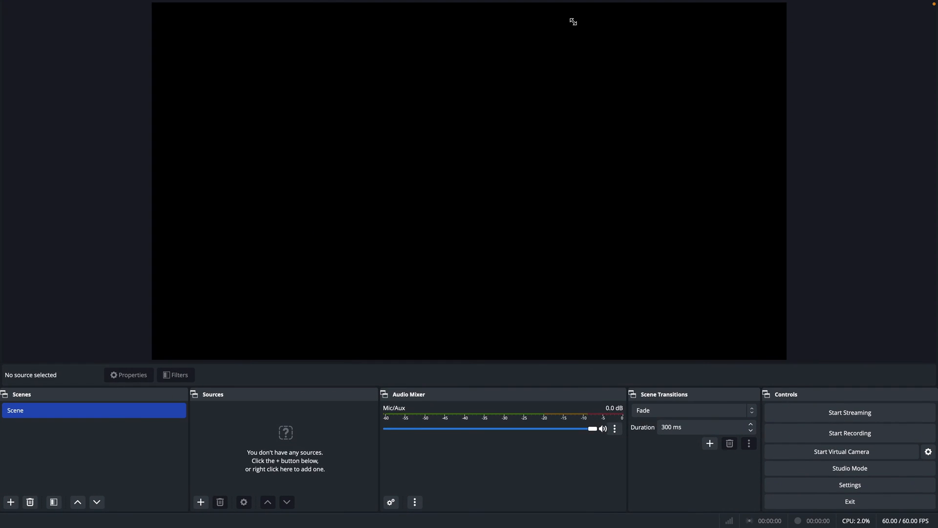
{"action": "left_click", "coordinate": [849, 484]}
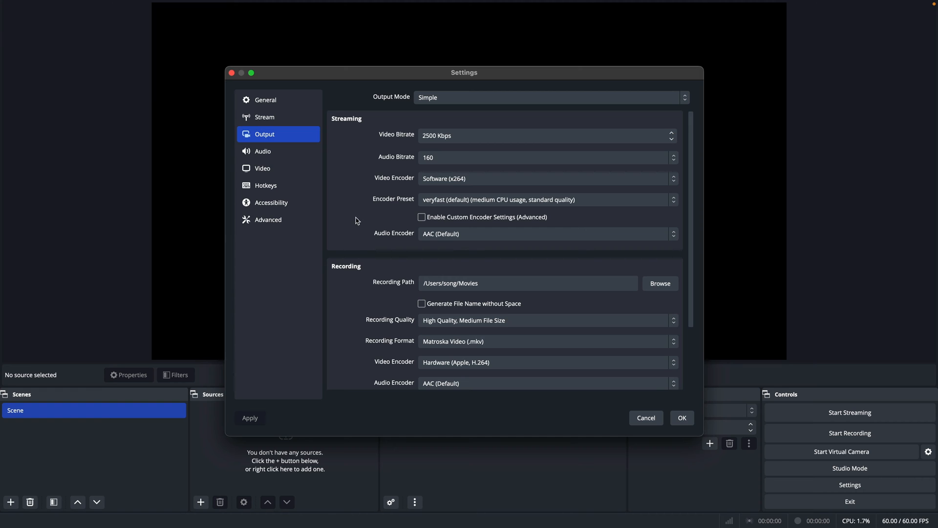
Step: Save recordings to the 4TB SSD OBS folder in MPEG-4 (.mp4) format
{"action": "left_click", "coordinate": [660, 283]}
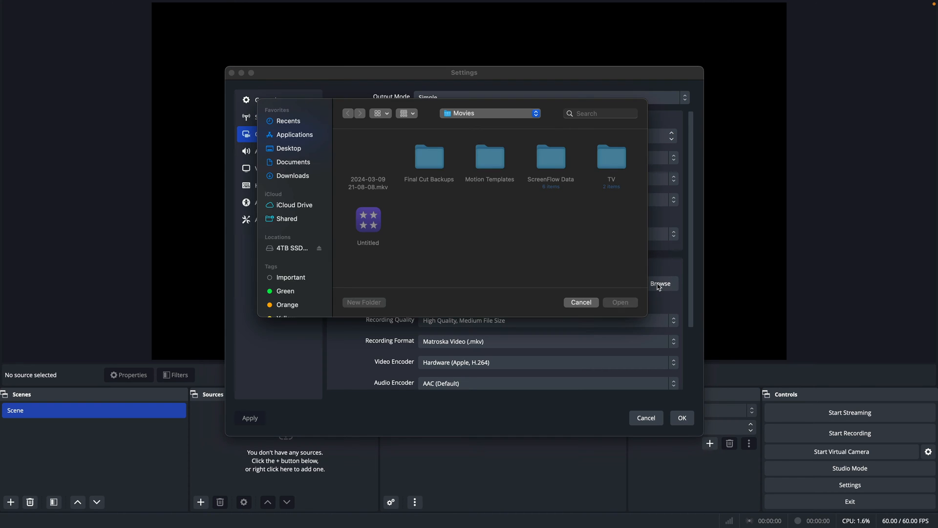
{"action": "left_click", "coordinate": [290, 247]}
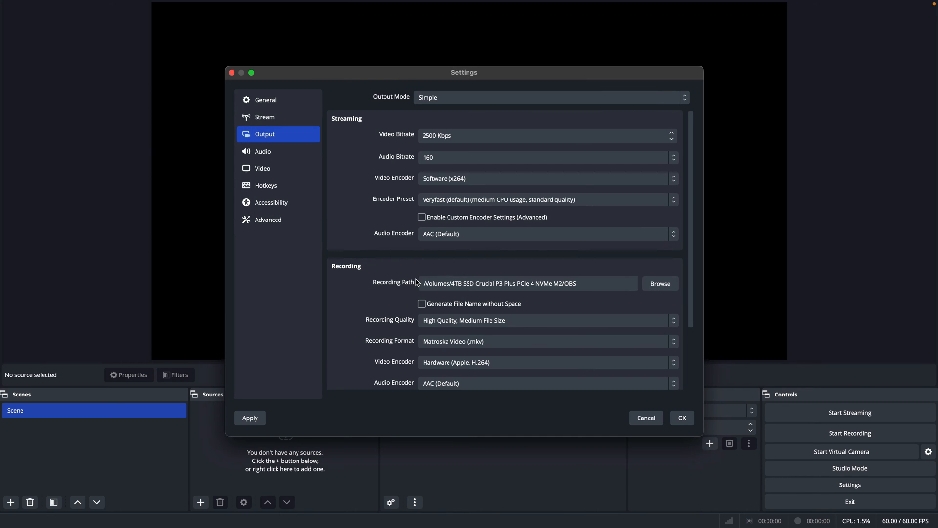
{"action": "mouse_move", "coordinate": [383, 294]}
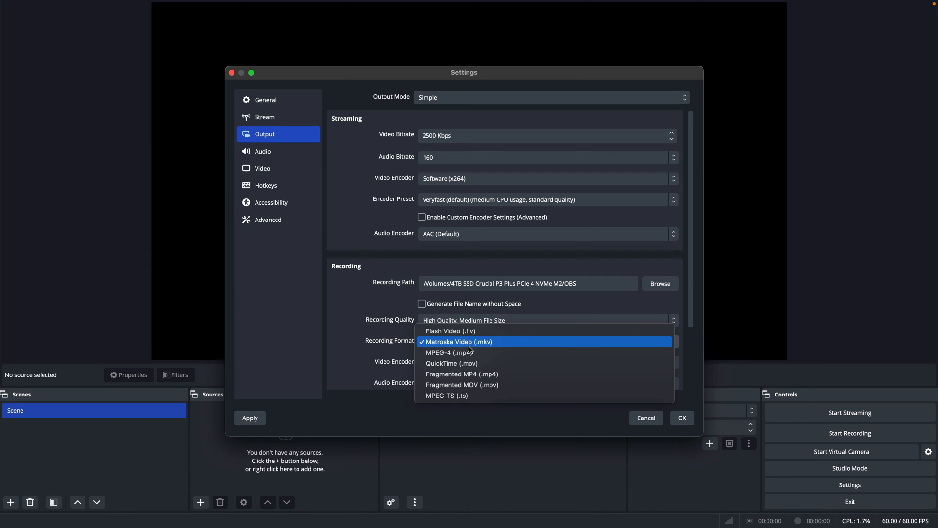
{"action": "mouse_move", "coordinate": [461, 353]}
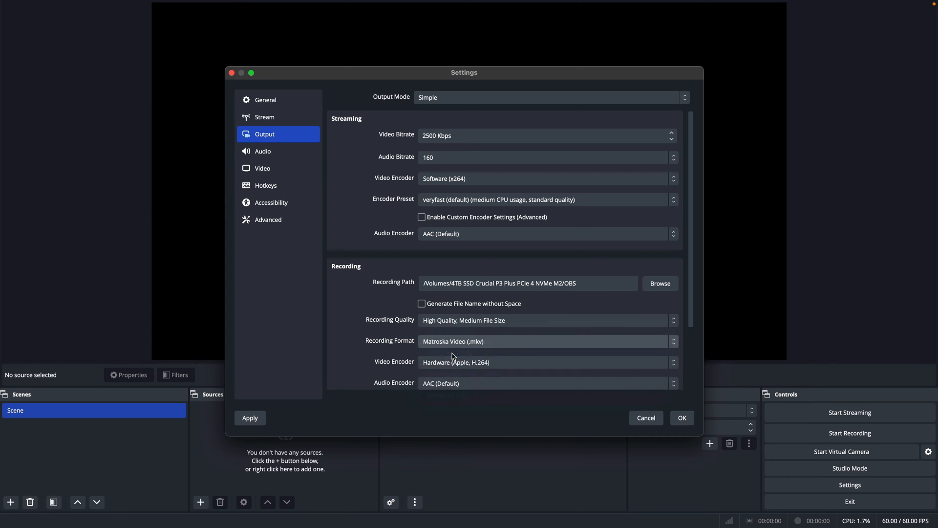
{"action": "left_click", "coordinate": [546, 341]}
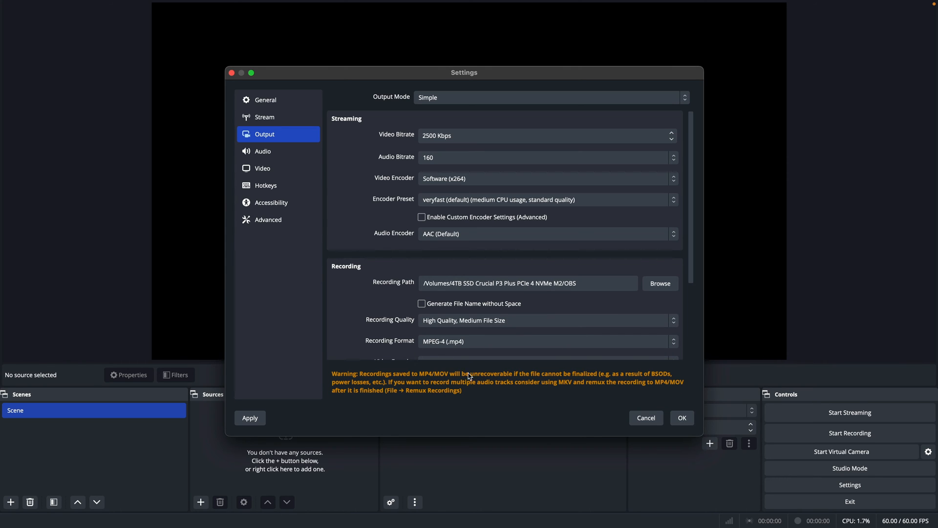
{"action": "scroll", "scroll_direction": "down", "scroll_amount": 3}
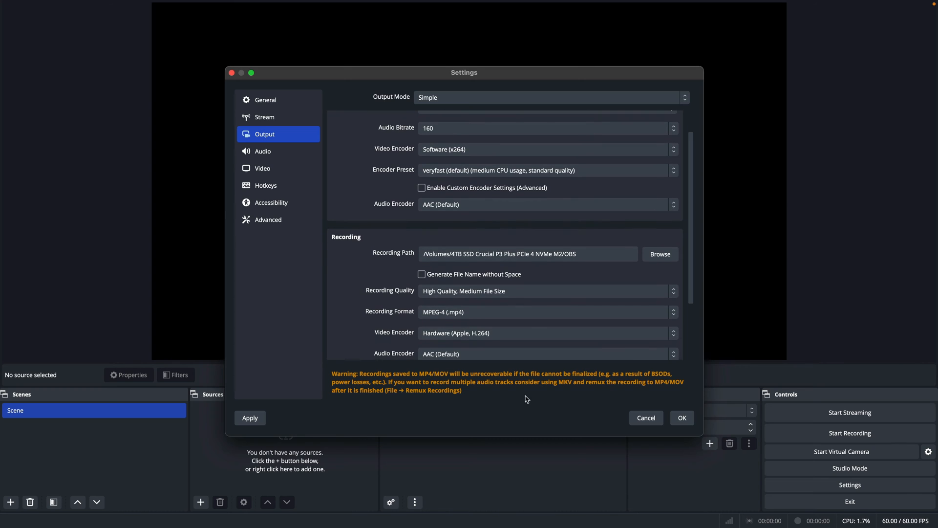
{"action": "mouse_move", "coordinate": [349, 327]}
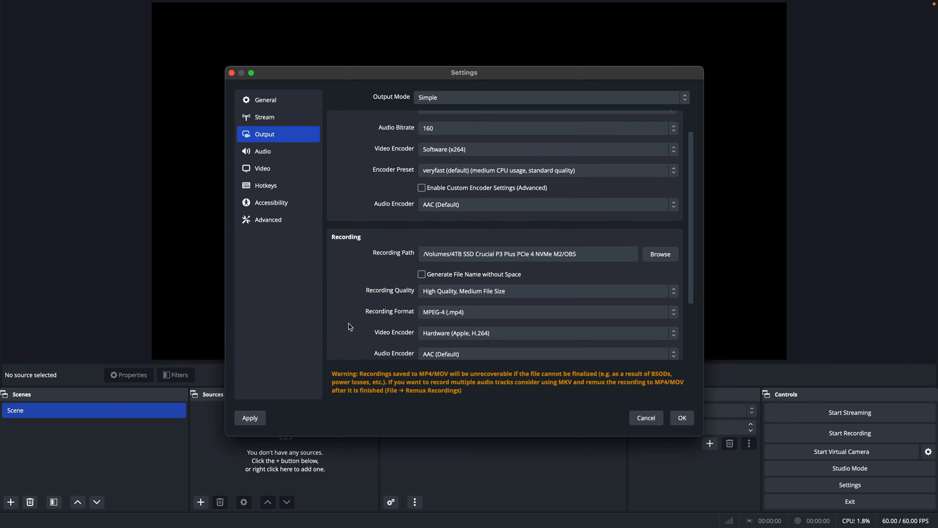
{"action": "scroll", "scroll_direction": "down", "scroll_amount": 3}
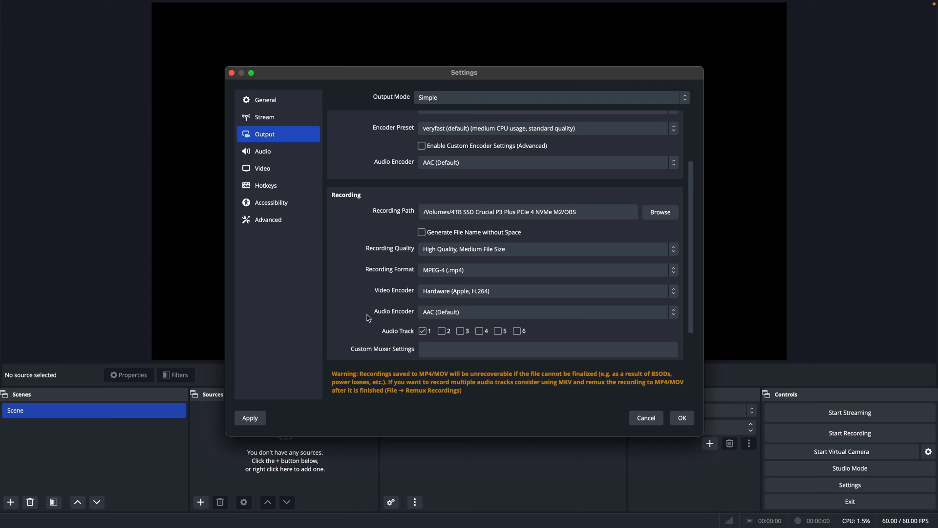
{"action": "scroll", "scroll_direction": "down", "scroll_amount": 3}
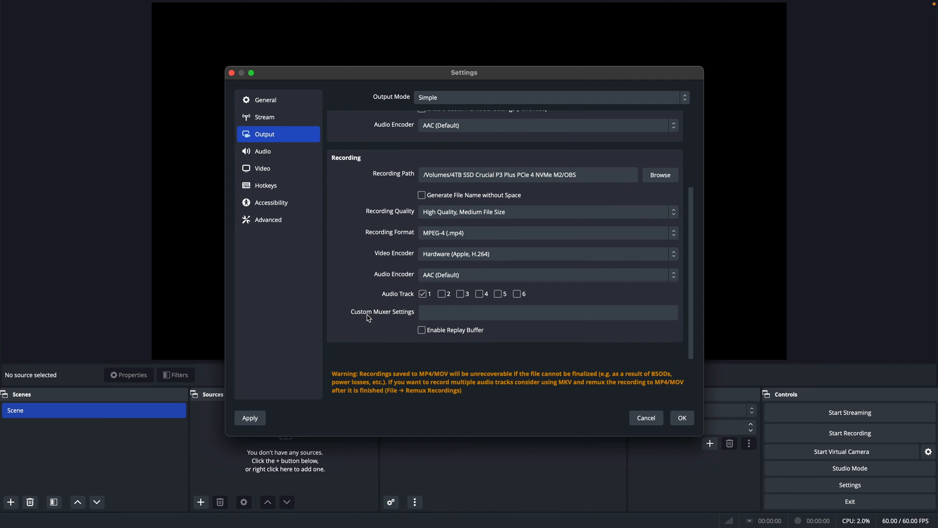
{"action": "left_click", "coordinate": [262, 168]}
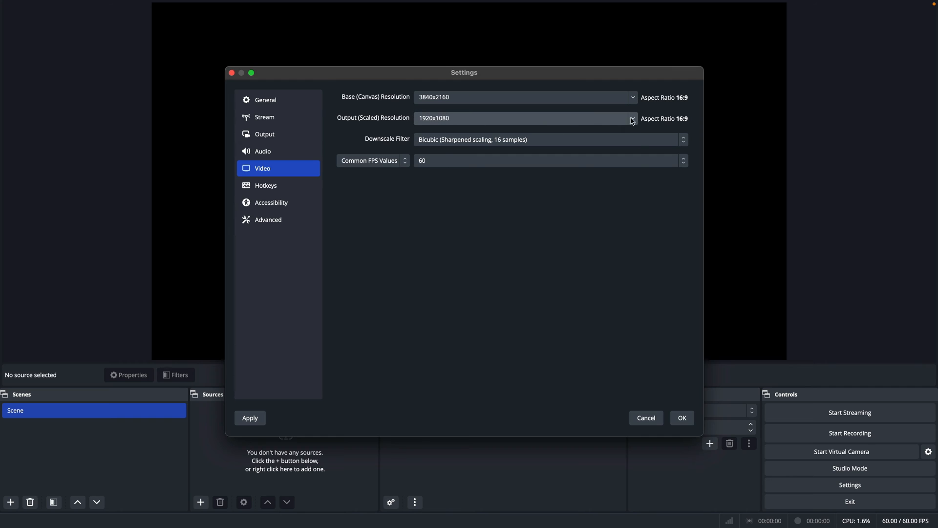
Step: Set Output (Scaled) Resolution to 3840x2160 and save the settings
{"action": "left_click", "coordinate": [631, 117]}
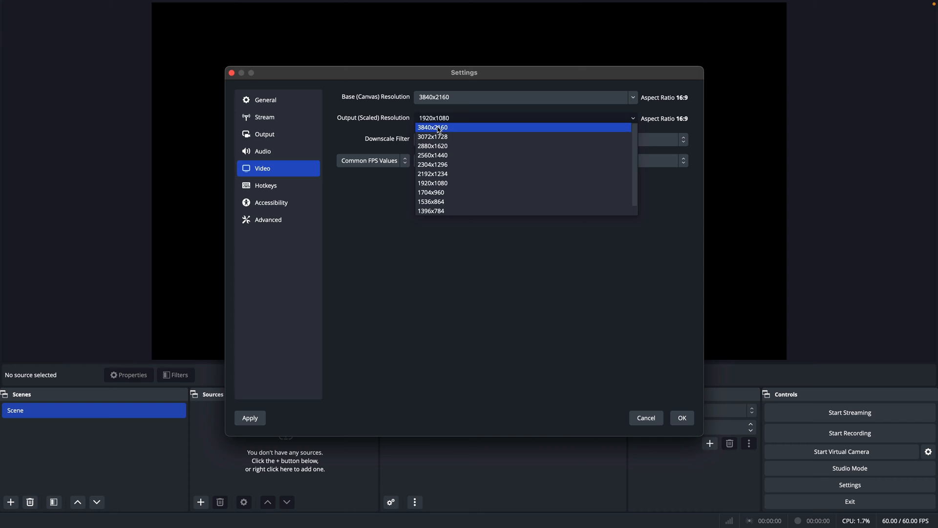
{"action": "left_click", "coordinate": [432, 128]}
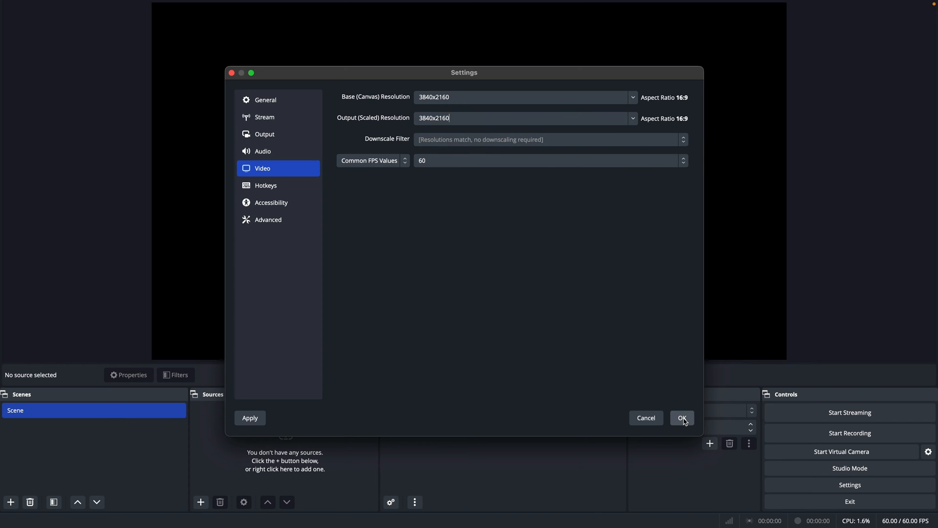
{"action": "left_click", "coordinate": [682, 418]}
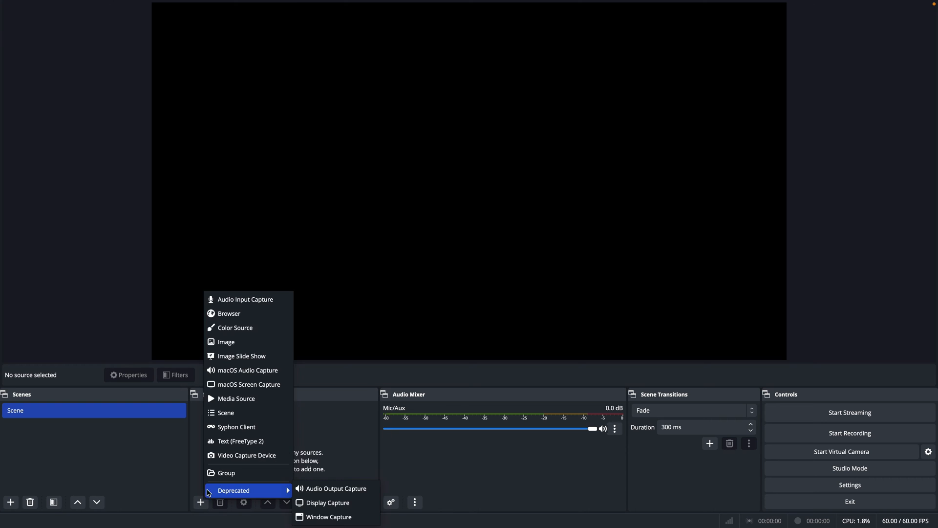
{"action": "mouse_move", "coordinate": [245, 454]}
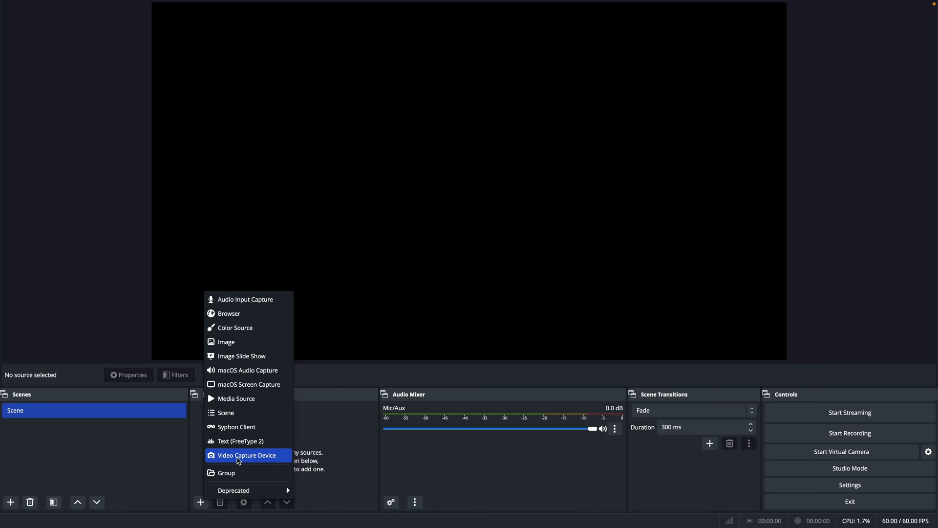
Step: Create a Video Capture Device source named 'Elgato 4K X'
{"action": "left_click", "coordinate": [246, 455]}
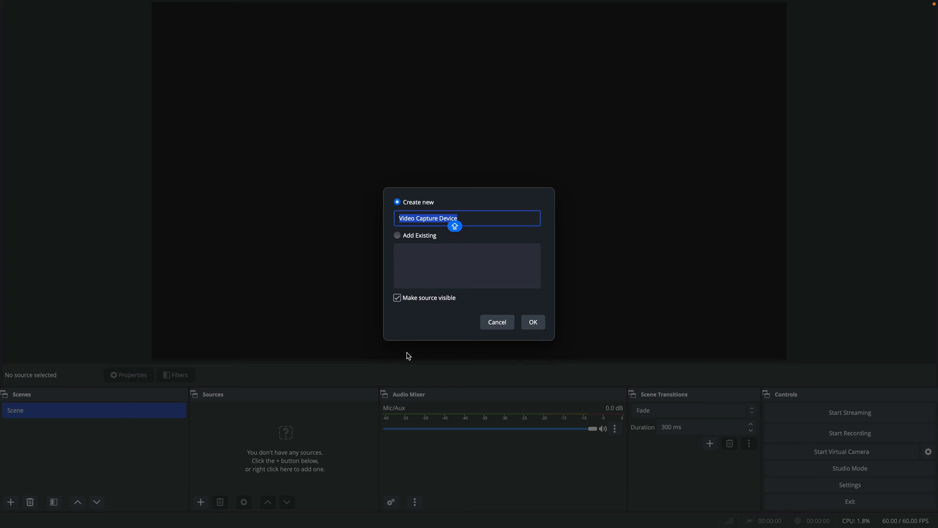
{"action": "type", "text": "E"}
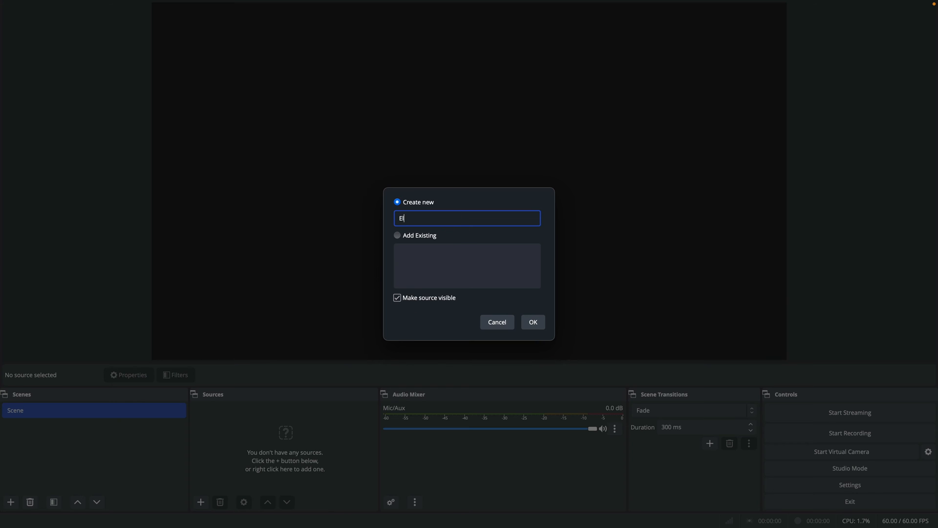
{"action": "type", "text": "lgato 4K"}
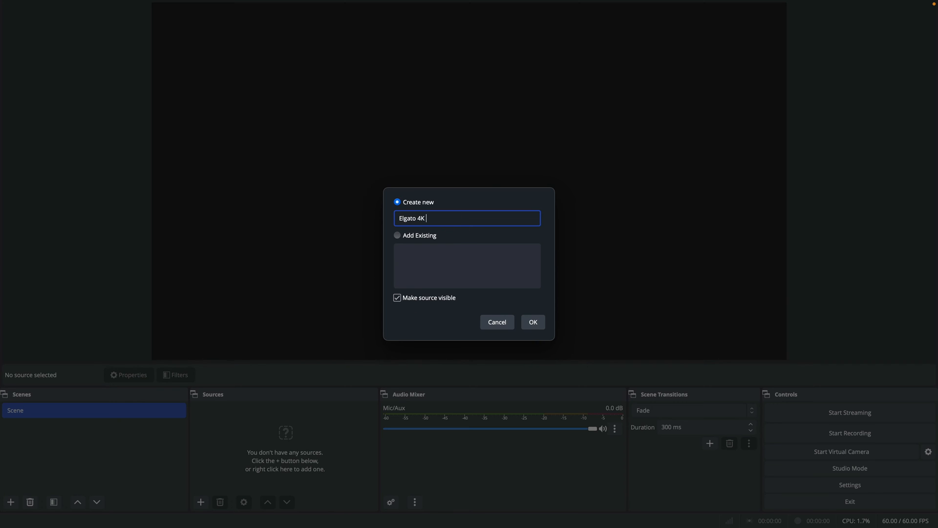
{"action": "type", "text": "X"}
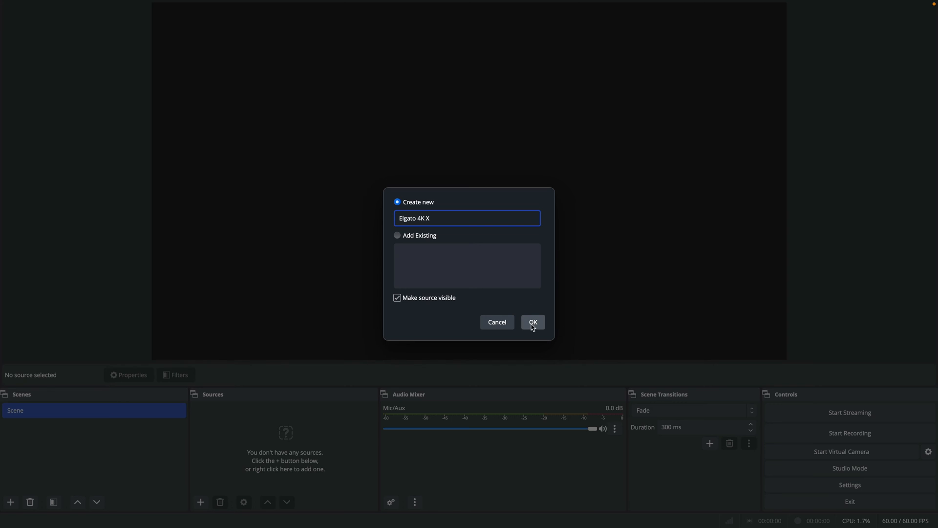
{"action": "left_click", "coordinate": [532, 322]}
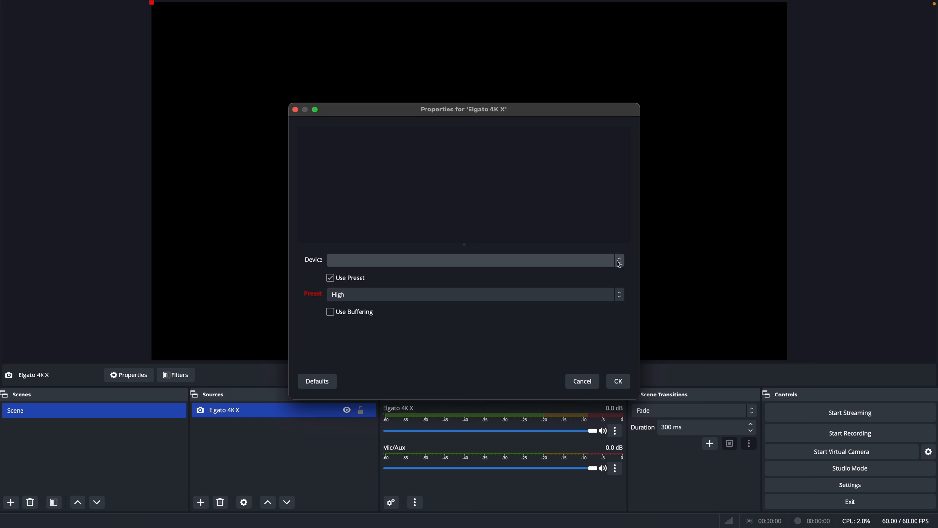
Step: Capture from the Elgato 4K X device with camera access at the 3840x2160 preset
{"action": "left_click", "coordinate": [619, 259]}
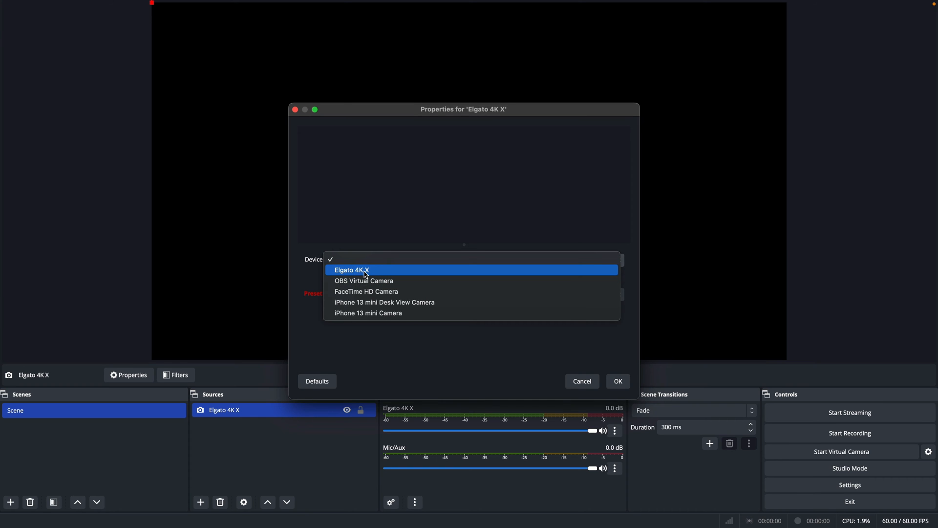
{"action": "left_click", "coordinate": [351, 270]}
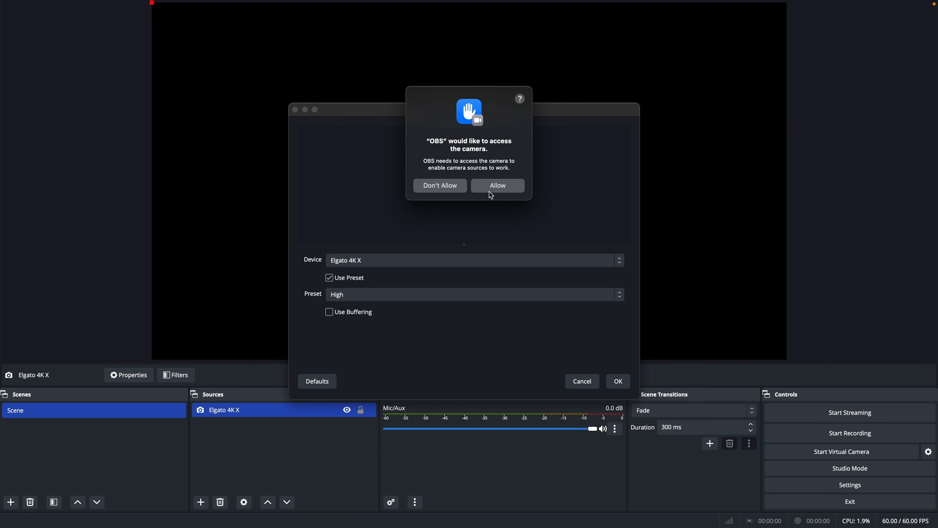
{"action": "left_click", "coordinate": [497, 185]}
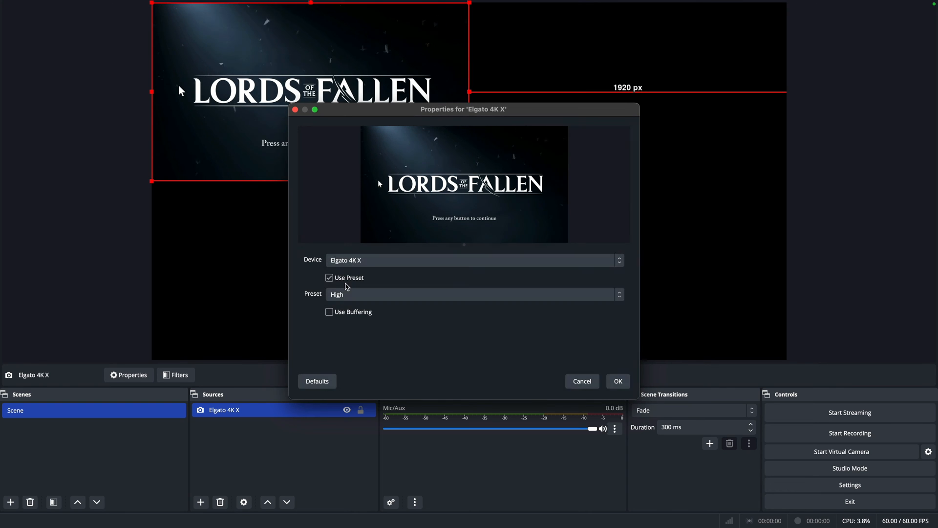
{"action": "left_click", "coordinate": [472, 294]}
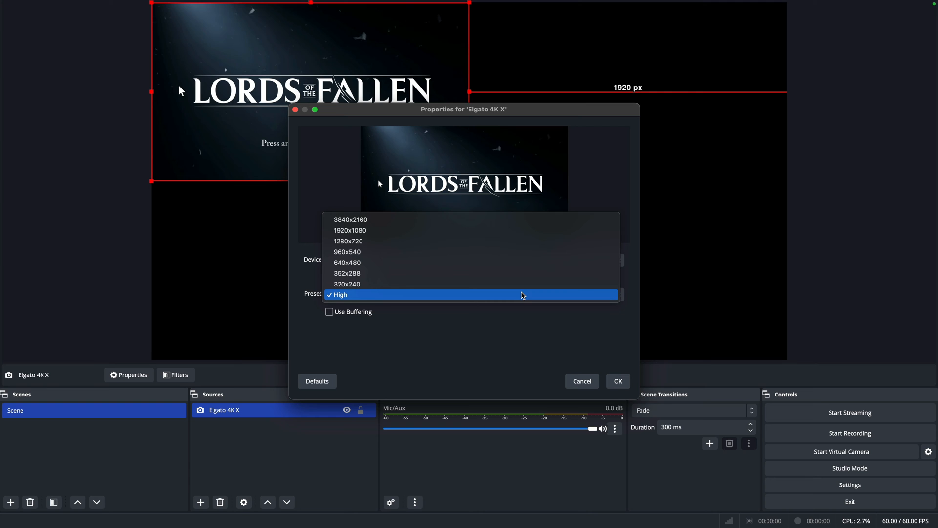
{"action": "left_click", "coordinate": [350, 218]}
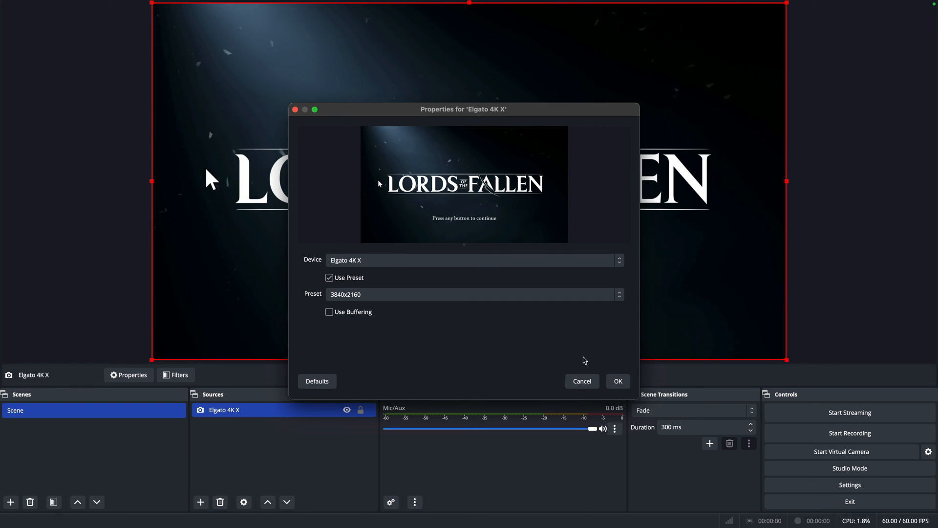
{"action": "left_click", "coordinate": [617, 381]}
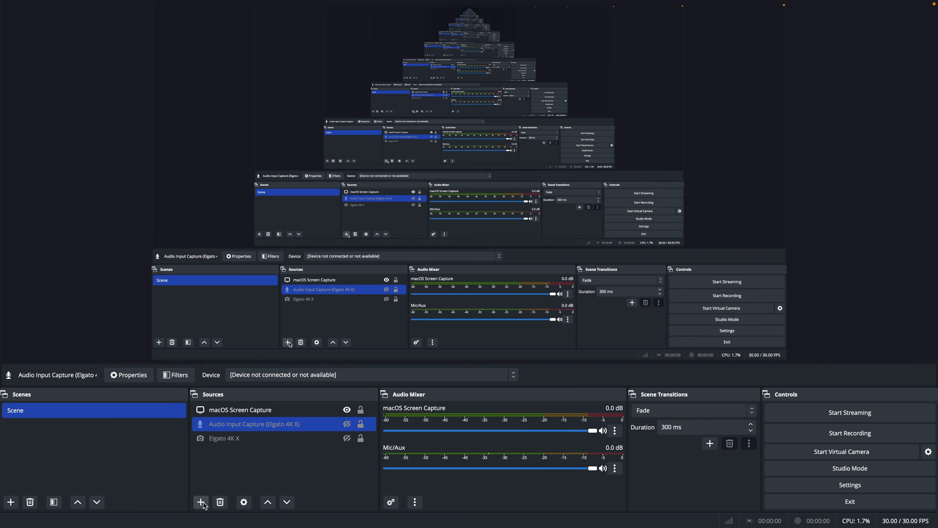
Step: Add an Audio Input Capture source and cancel the duplicate audio source dialog
{"action": "left_click", "coordinate": [201, 501]}
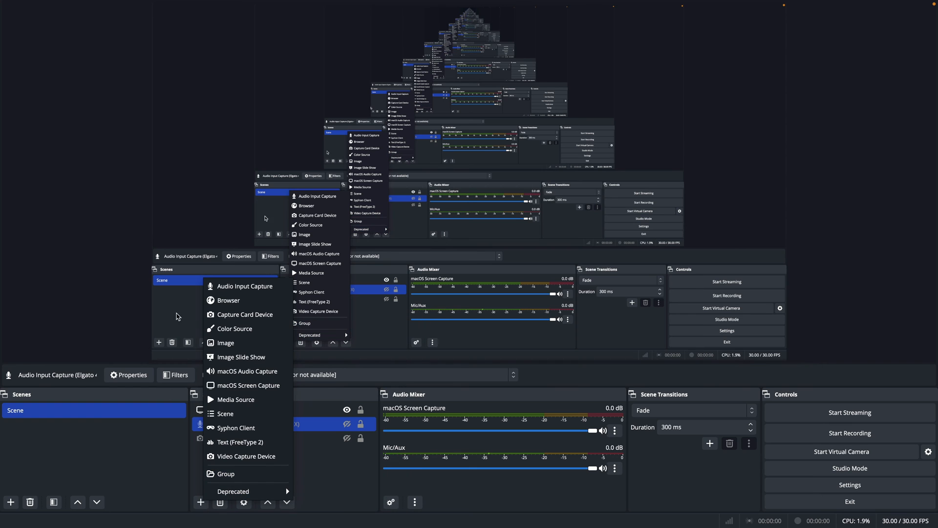
{"action": "mouse_move", "coordinate": [245, 286]}
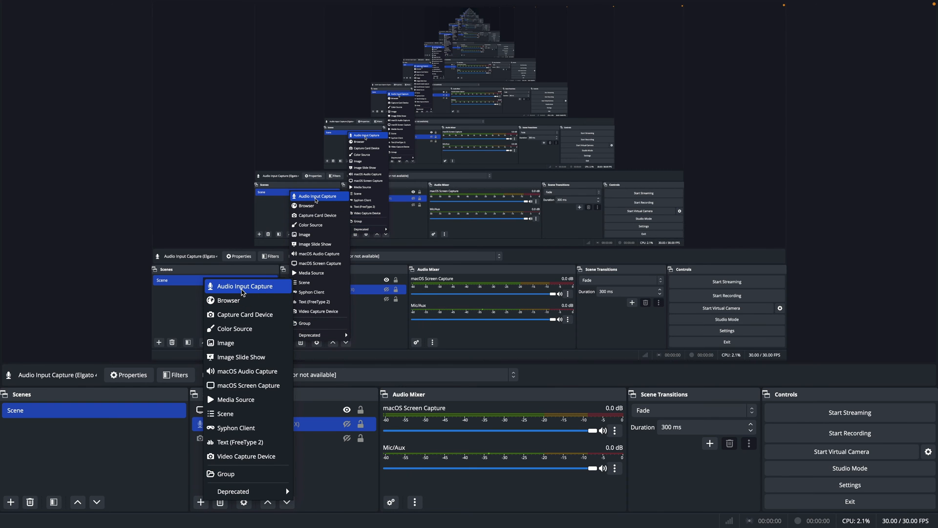
{"action": "left_click", "coordinate": [246, 286]}
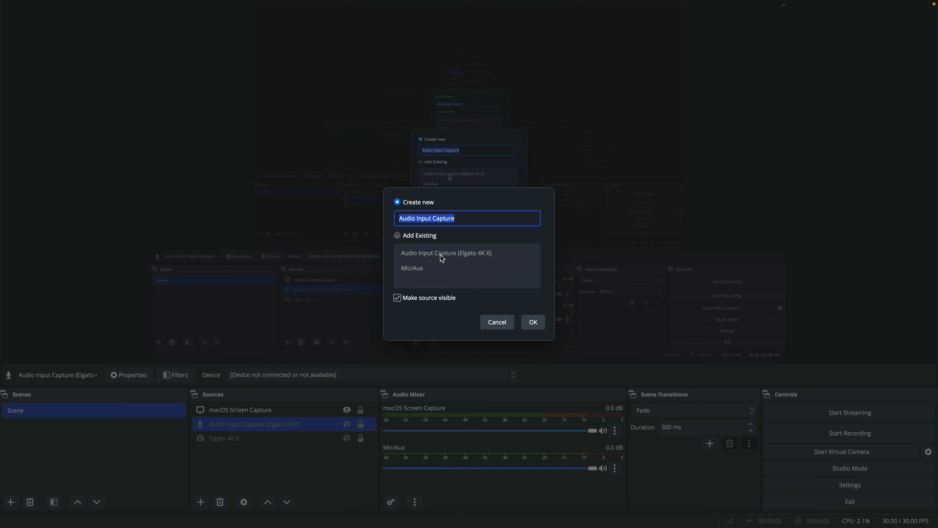
{"action": "mouse_move", "coordinate": [452, 259]}
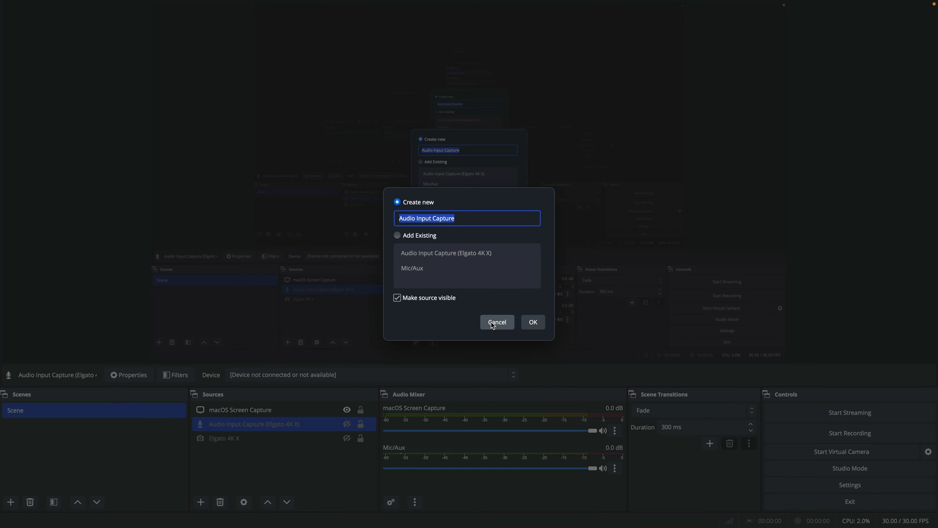
{"action": "left_click", "coordinate": [497, 322]}
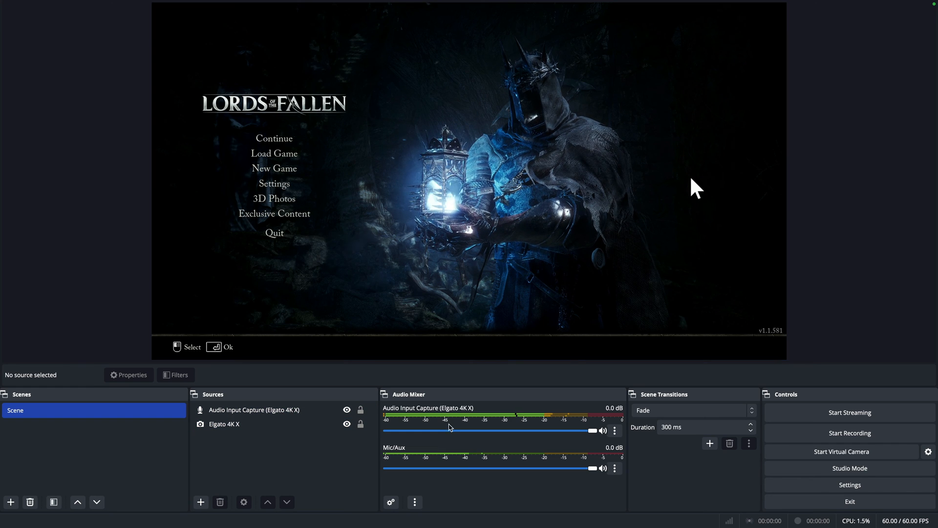
{"action": "left_click", "coordinate": [849, 433]}
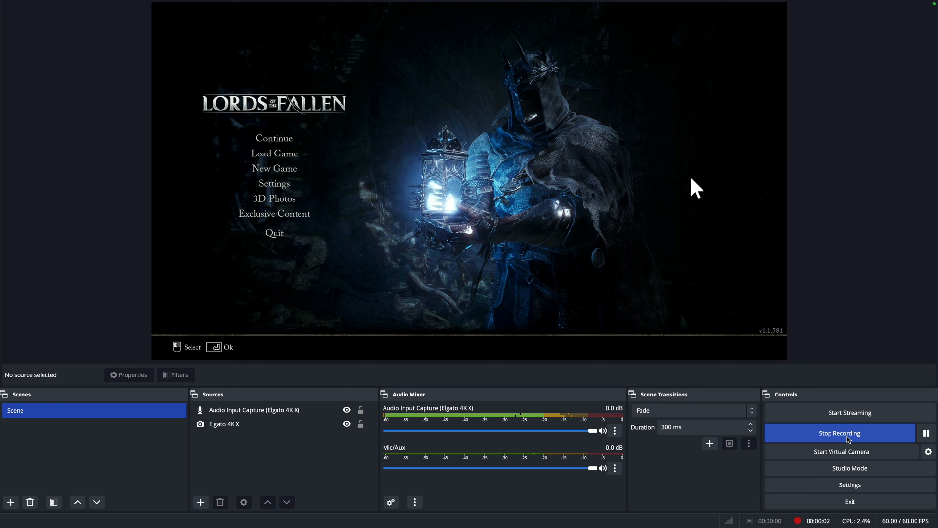
{"action": "left_click", "coordinate": [839, 432]}
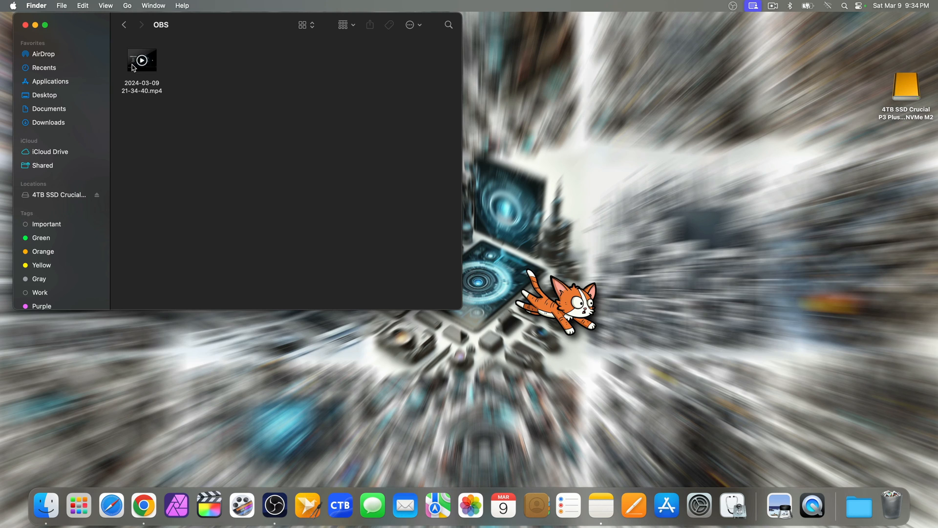
{"action": "double_click", "coordinate": [142, 59]}
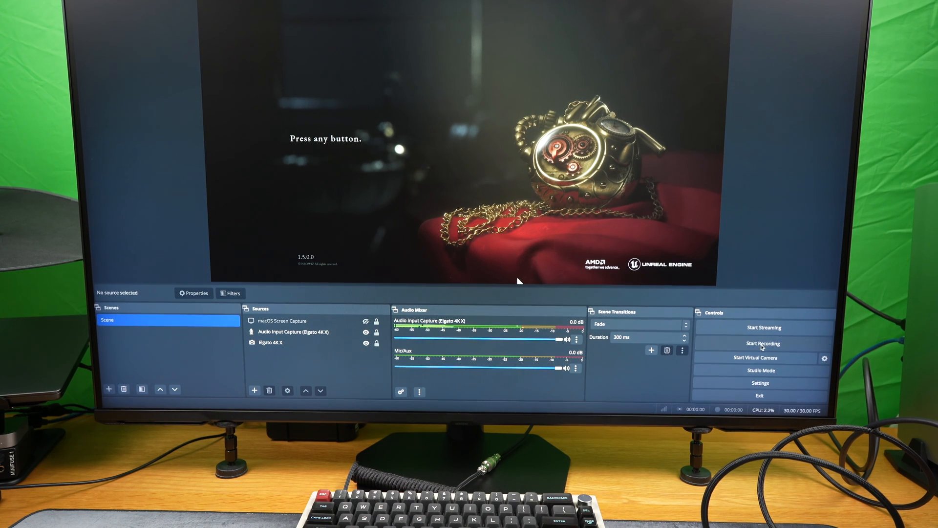
Step: Begin a new recording of the game's title screen from the Elgato 4K X
{"action": "left_click", "coordinate": [755, 343]}
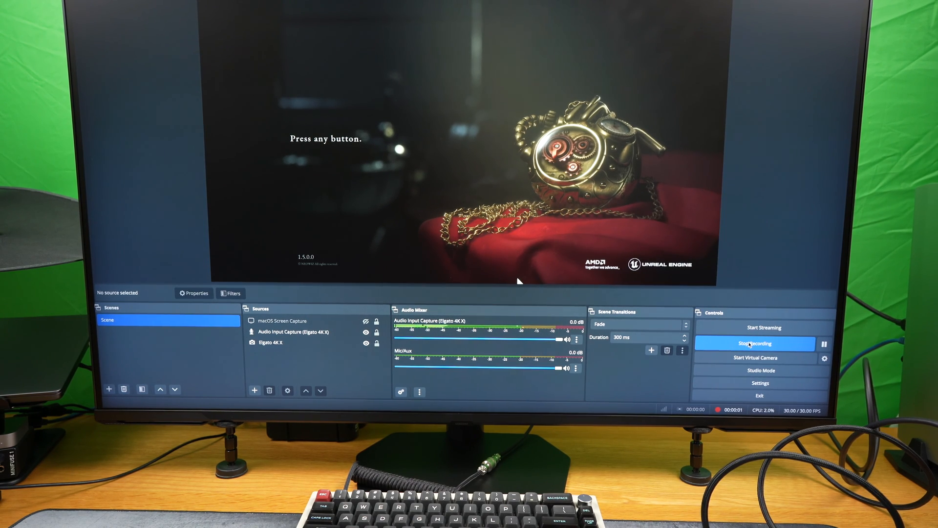